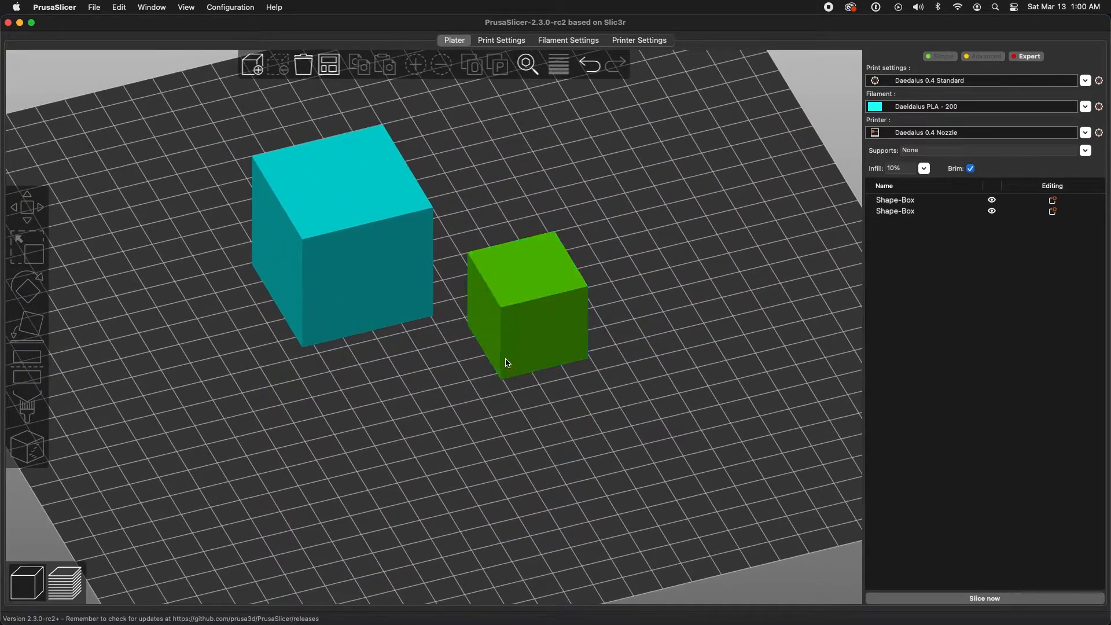
Overlap the small cube into the large one and slice, inspecting the doubled walls in the layer preview.
{"action": "left_click", "coordinate": [511, 311]}
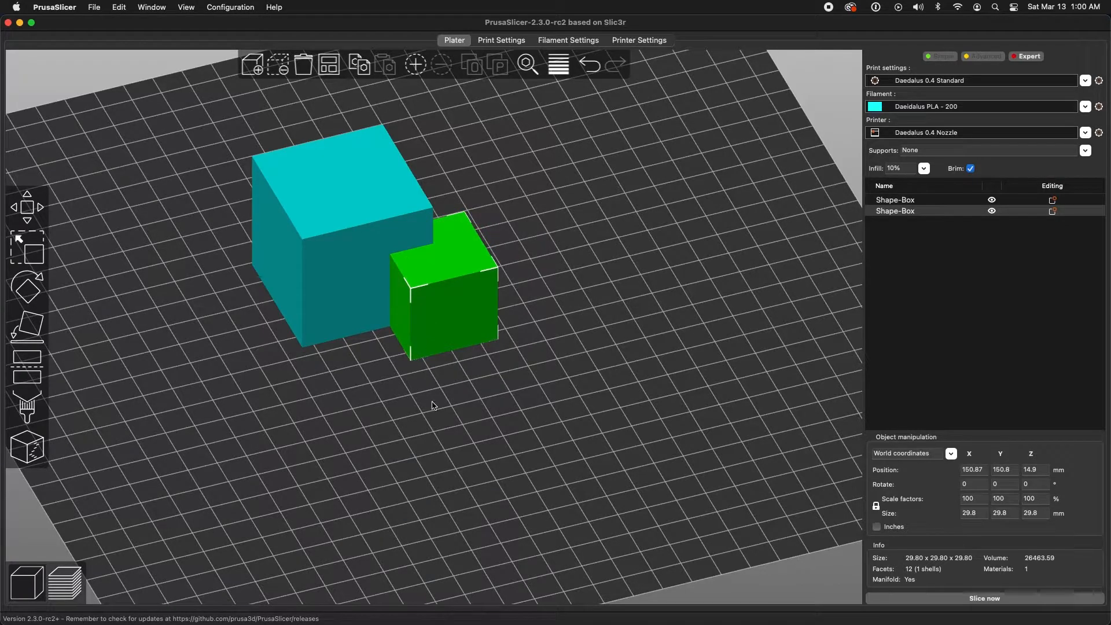
{"action": "left_click", "coordinate": [984, 598]}
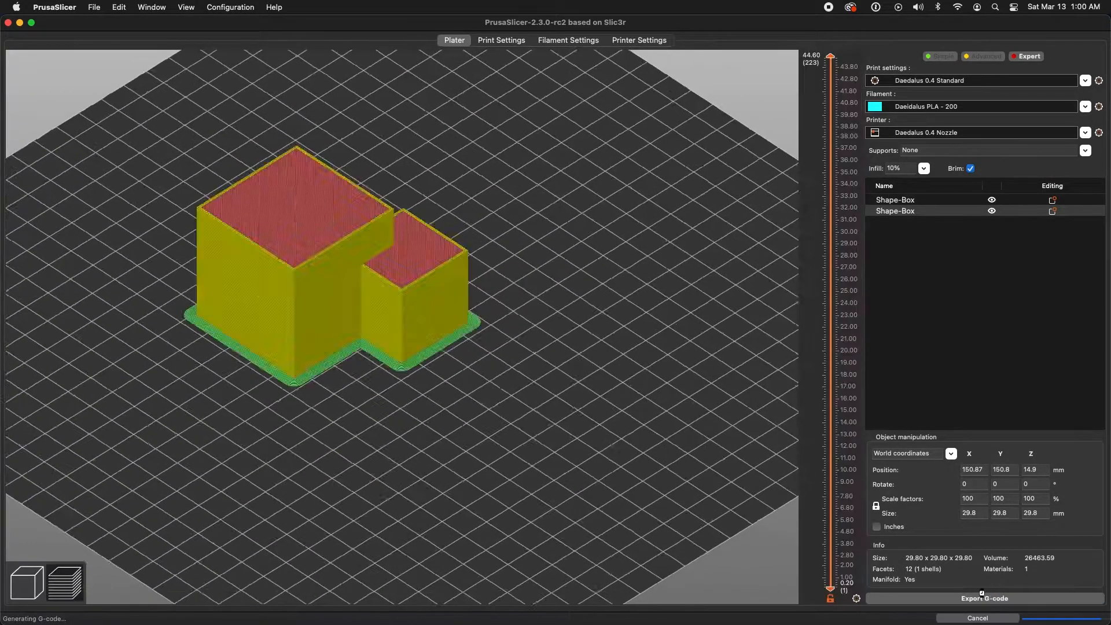
{"action": "left_click", "coordinate": [62, 581]}
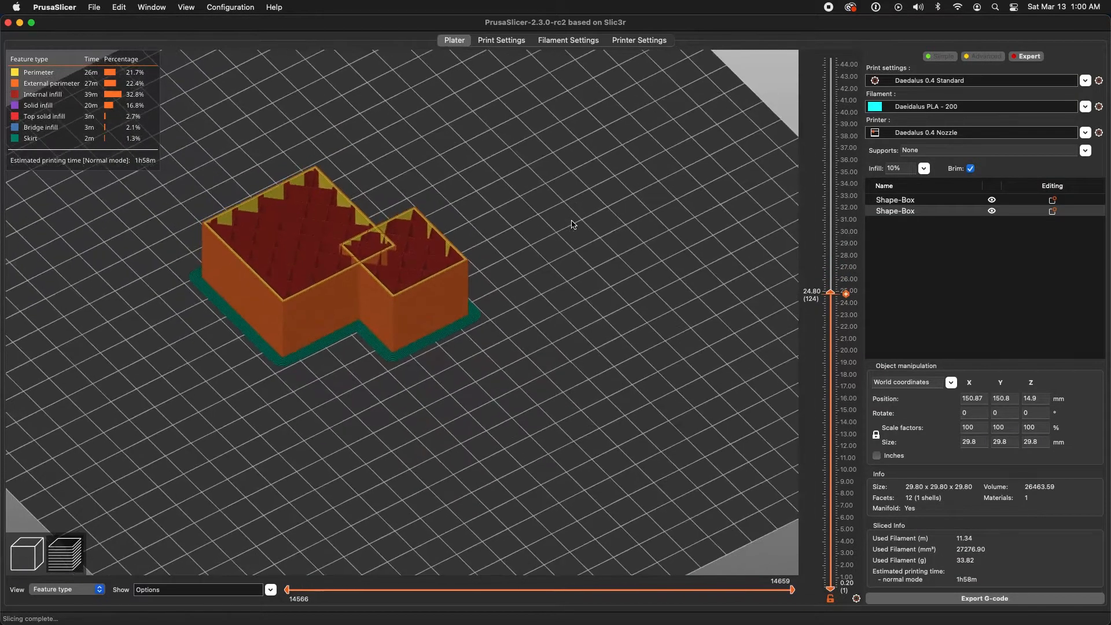
{"action": "left_click_drag", "start_coordinate": [572, 225], "coordinate": [421, 298]}
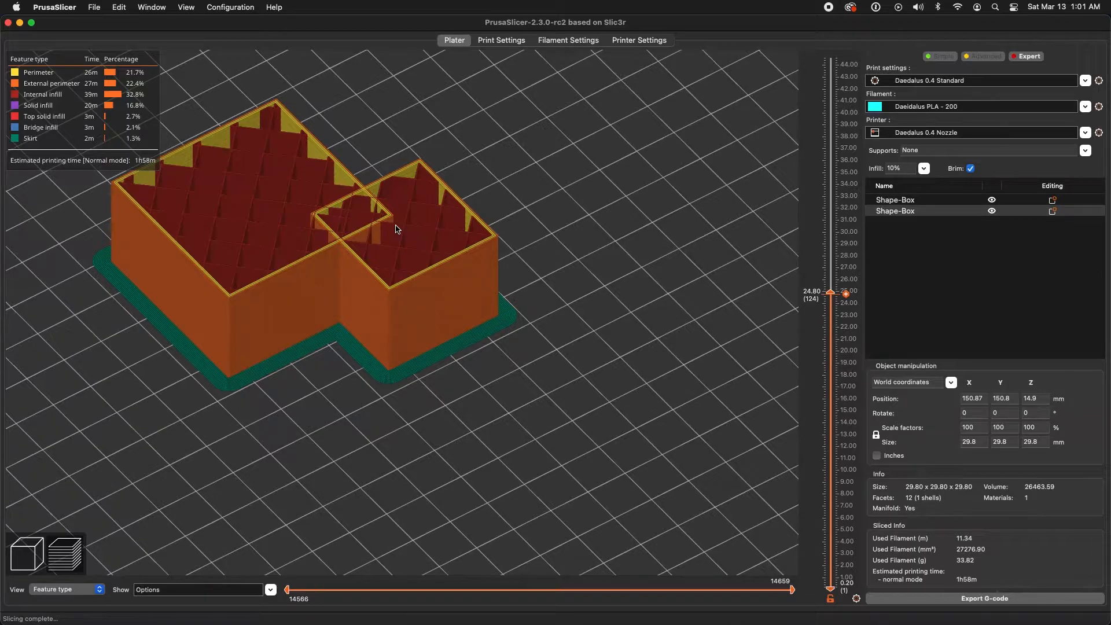
{"action": "mouse_move", "coordinate": [357, 245]}
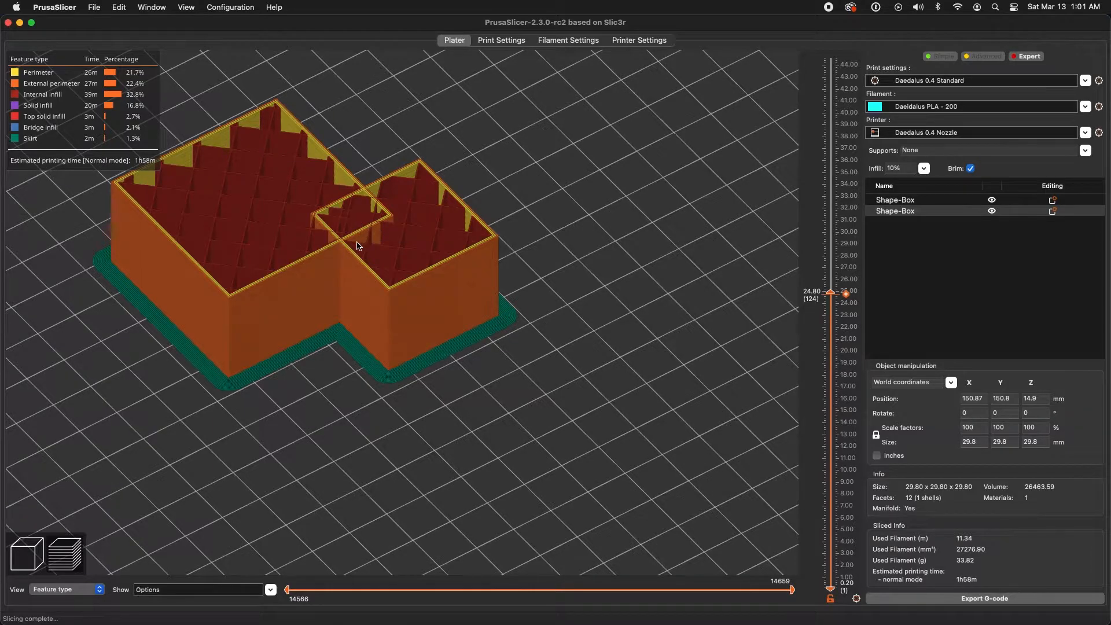
{"action": "mouse_move", "coordinate": [339, 244]}
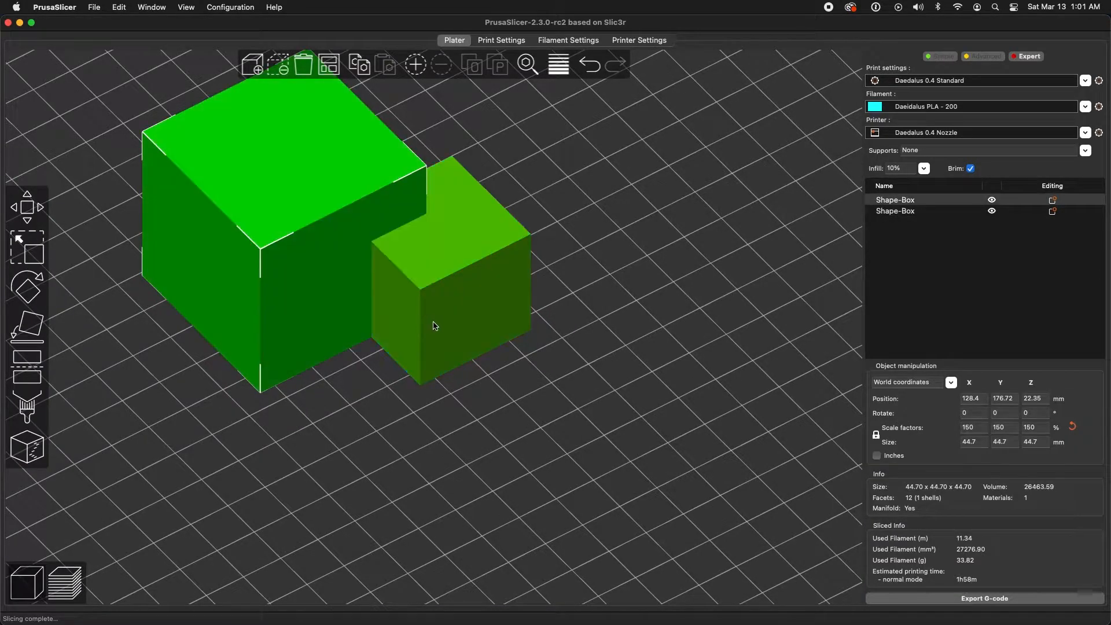
Merge the two selected cubes into one object and re-slice so the overlap has no inner walls.
{"action": "right_click", "coordinate": [453, 320]}
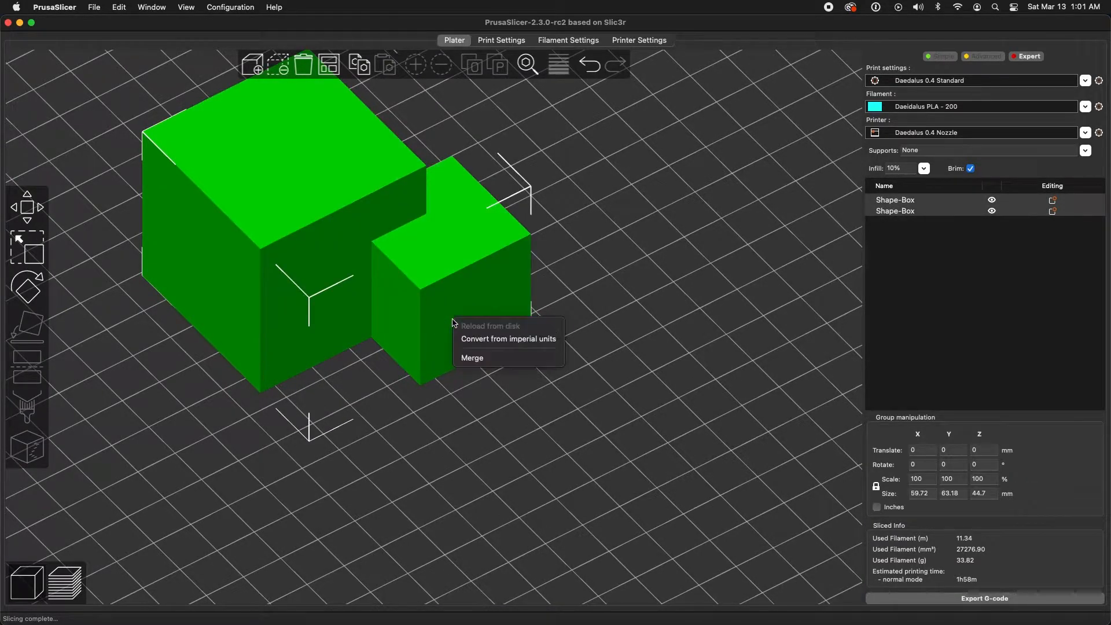
{"action": "left_click", "coordinate": [472, 357]}
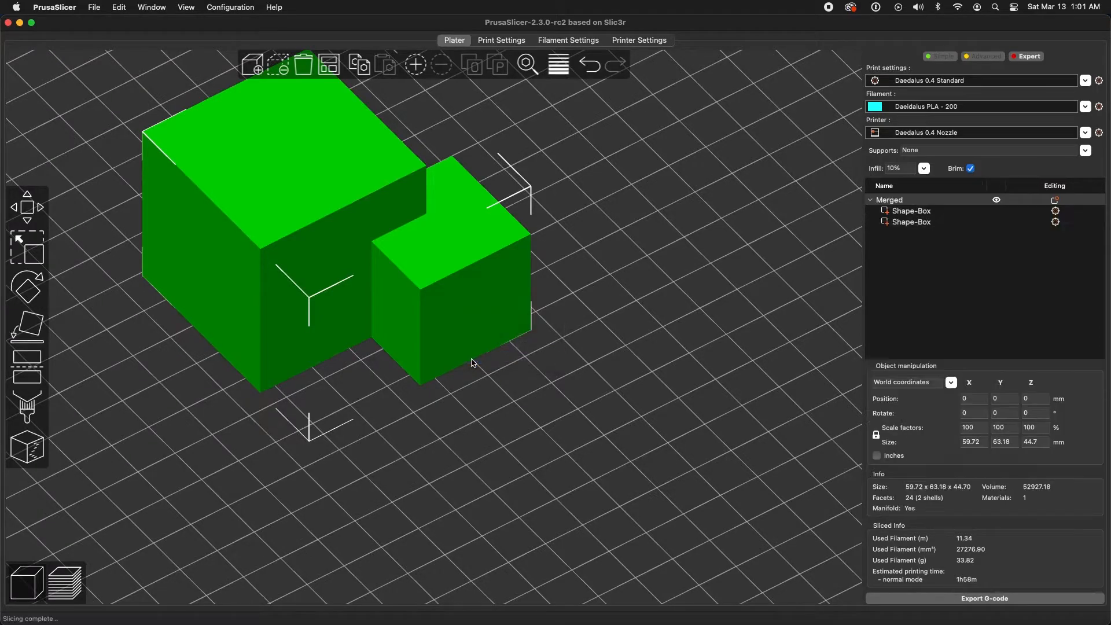
{"action": "left_click", "coordinate": [65, 564]}
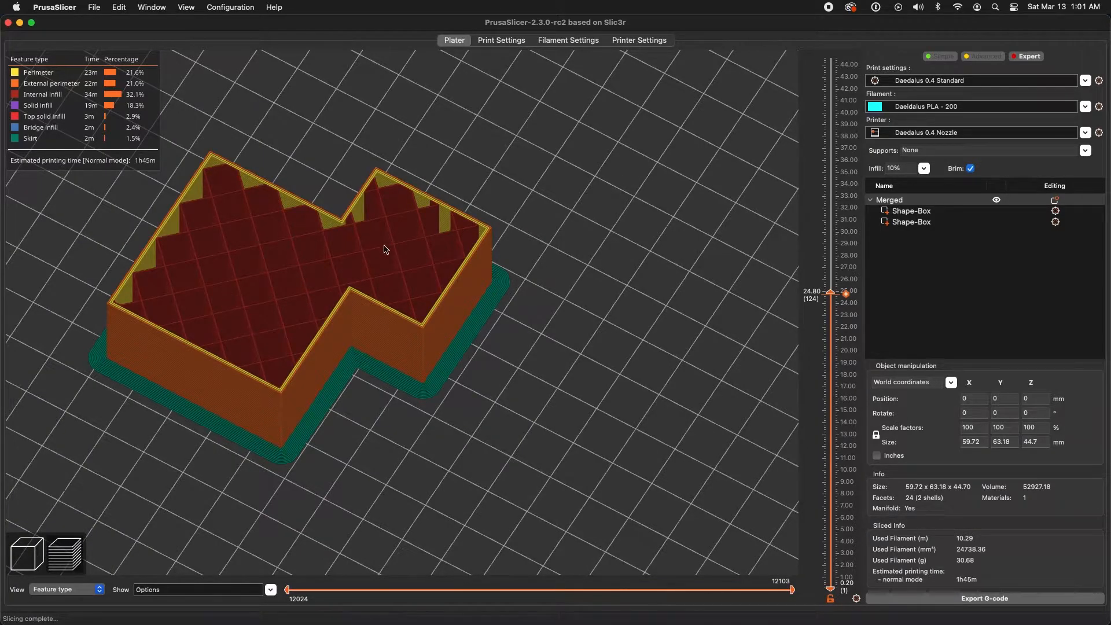
{"action": "mouse_move", "coordinate": [579, 247]}
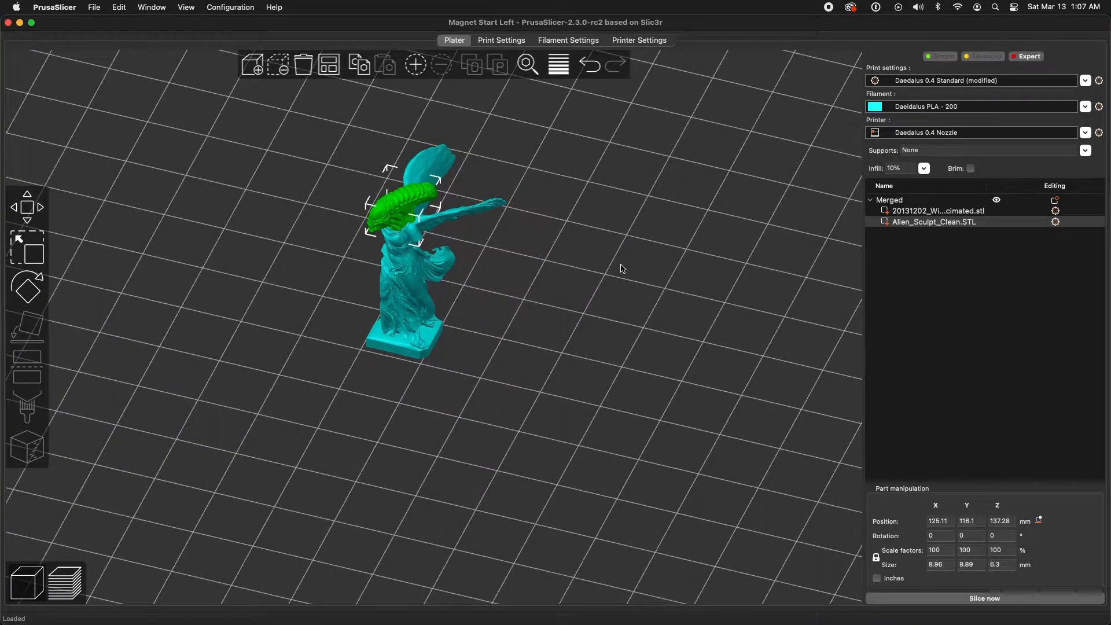
{"action": "mouse_move", "coordinate": [730, 248]}
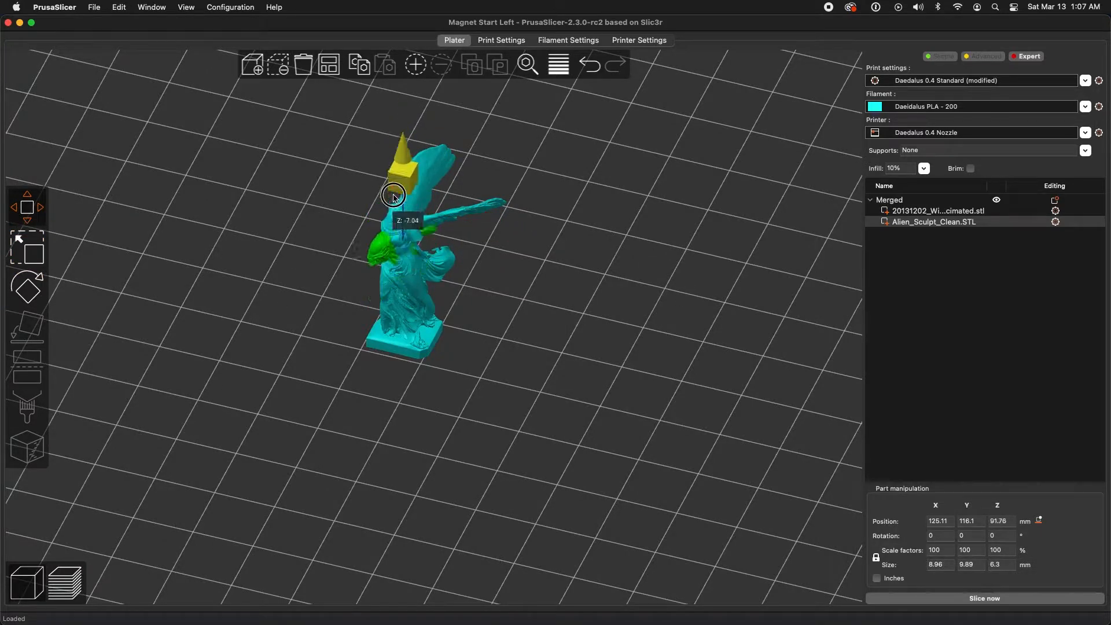
Lower the Alien_Sculpt_Clean head onto the statue and scale it to 200 percent.
{"action": "left_click_drag", "start_coordinate": [393, 197], "coordinate": [392, 140]}
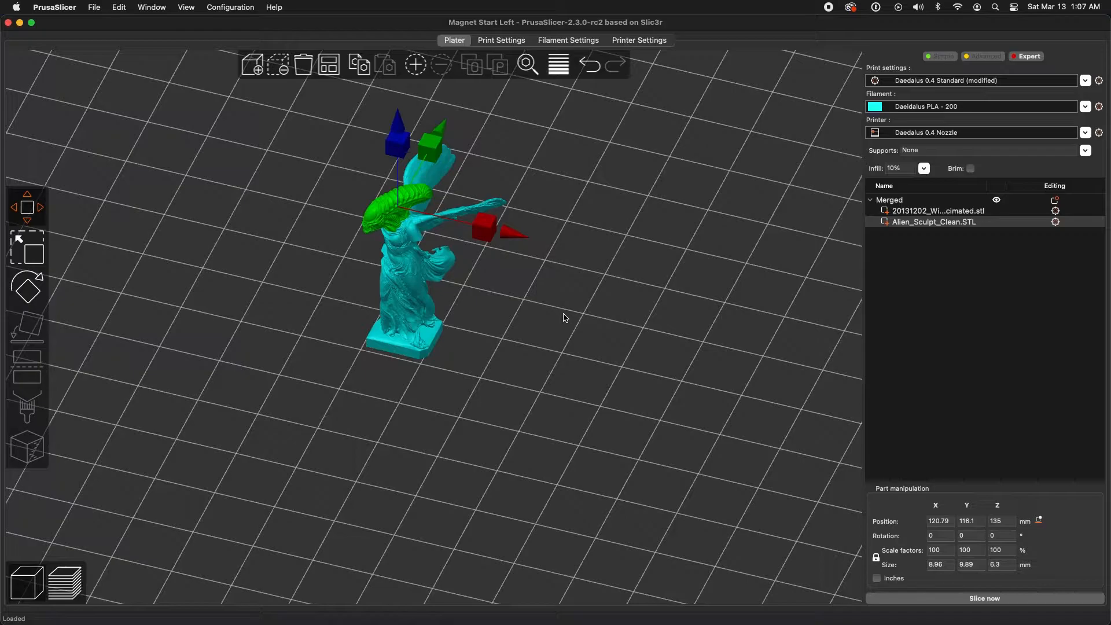
{"action": "mouse_move", "coordinate": [497, 353]}
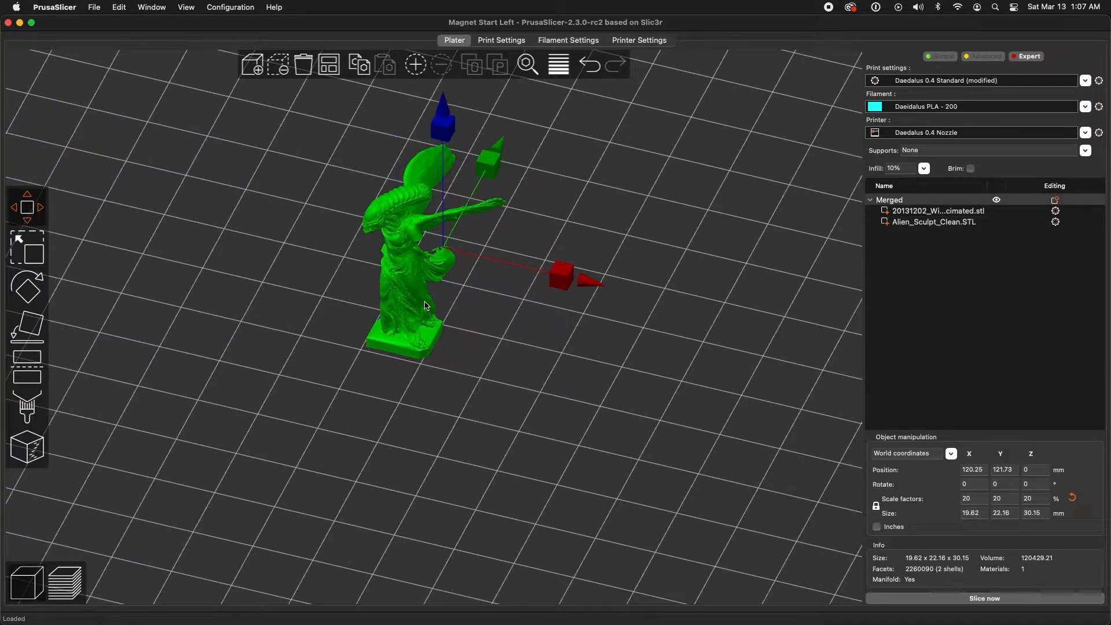
{"action": "left_click", "coordinate": [934, 222]}
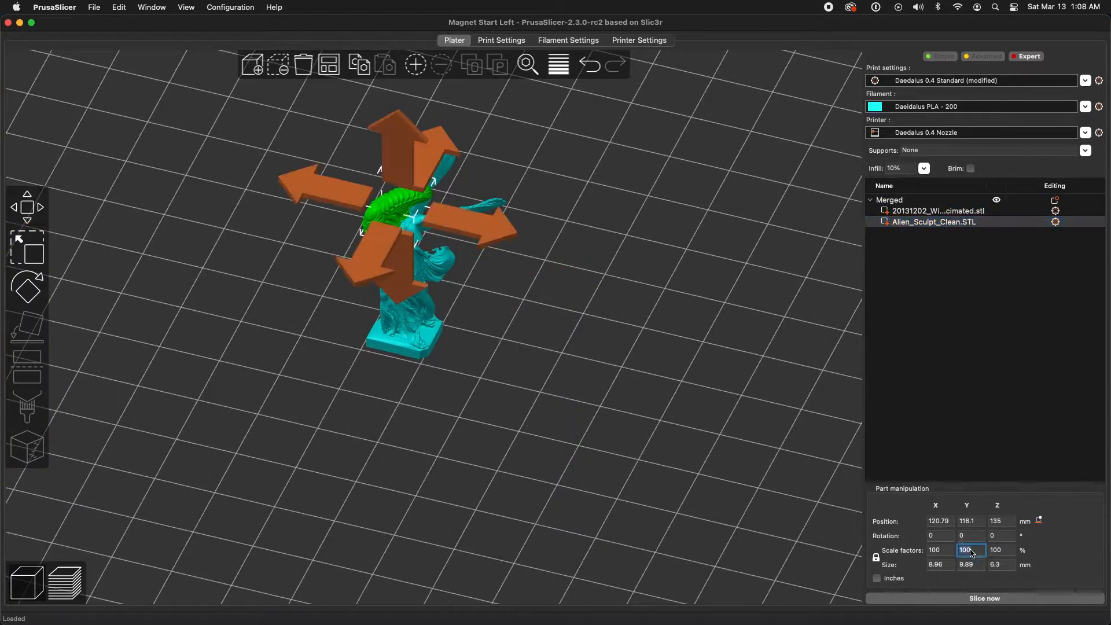
{"action": "type", "text": "200"}
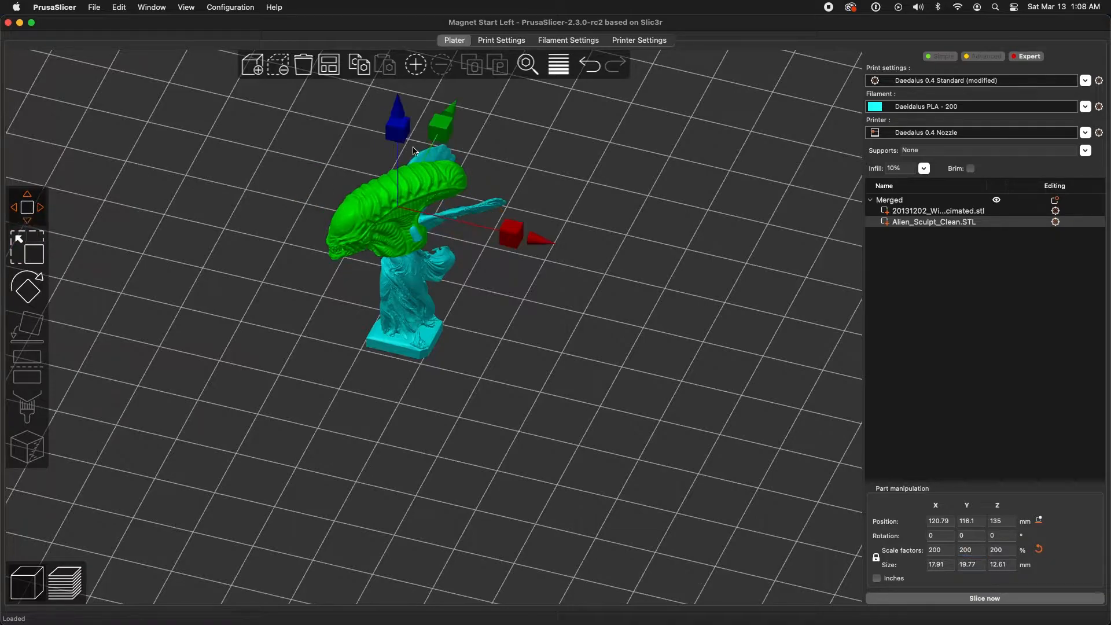
{"action": "left_click_drag", "start_coordinate": [397, 124], "coordinate": [397, 96]}
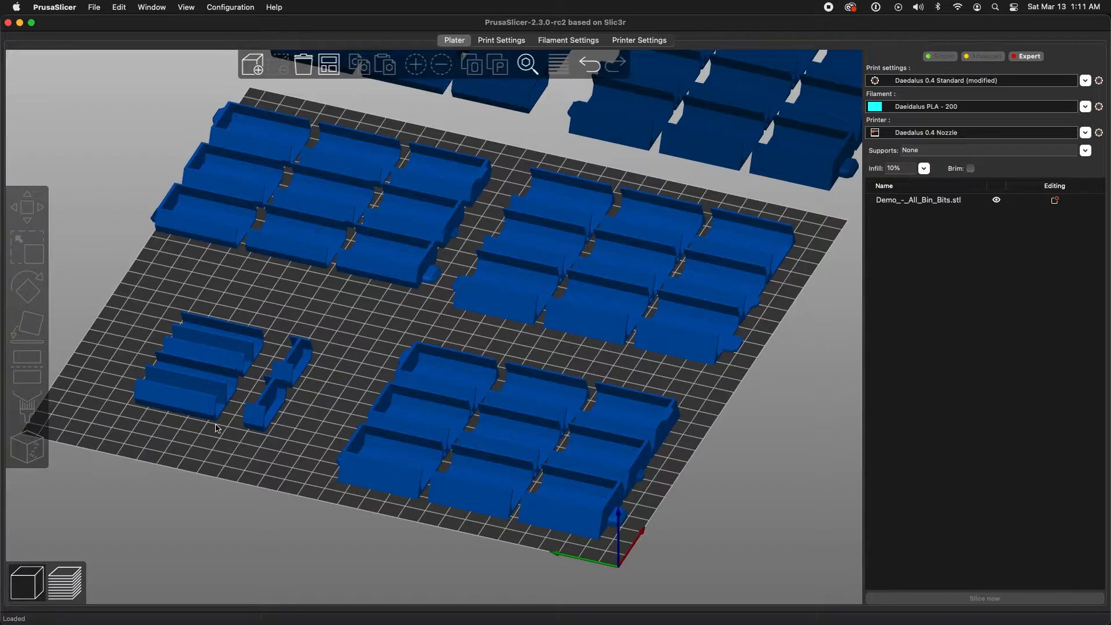
{"action": "mouse_move", "coordinate": [284, 488]}
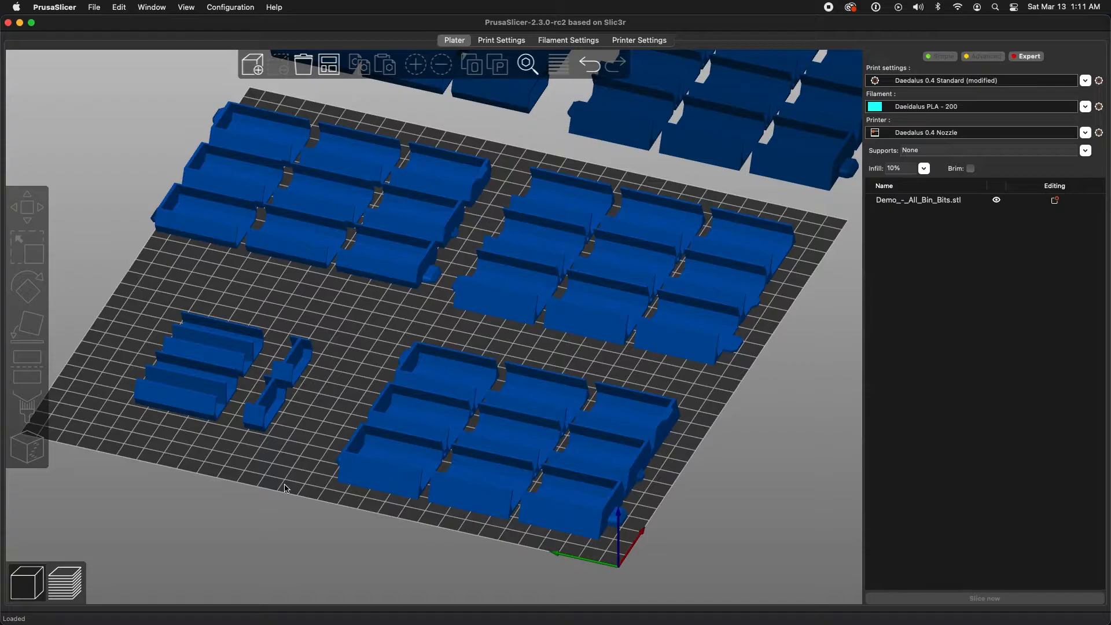
{"action": "mouse_move", "coordinate": [322, 378]}
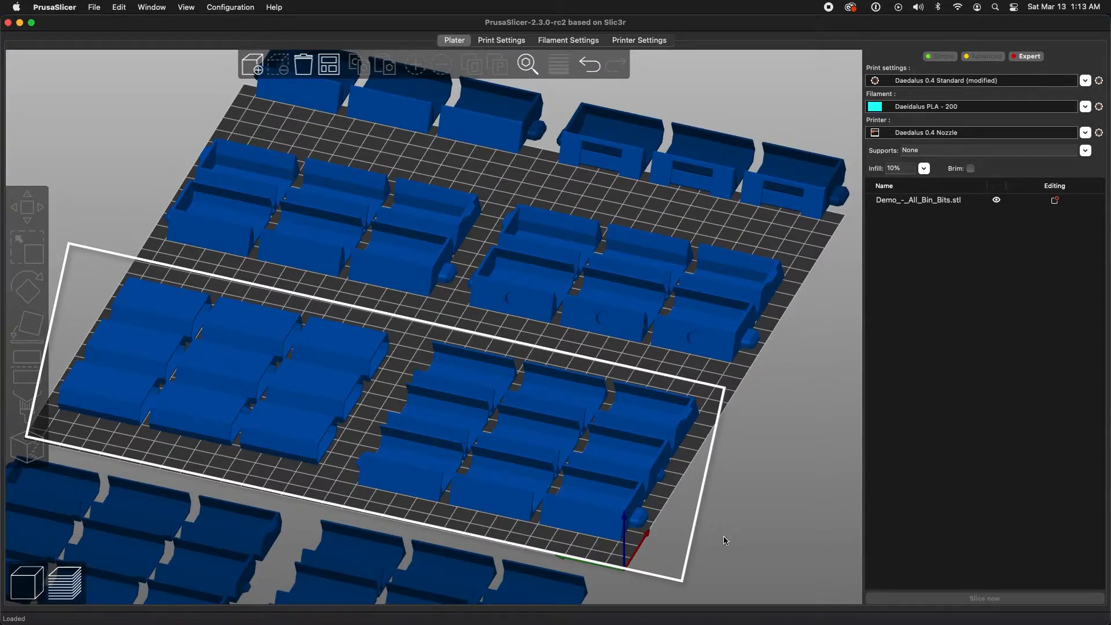
{"action": "mouse_move", "coordinate": [751, 531]}
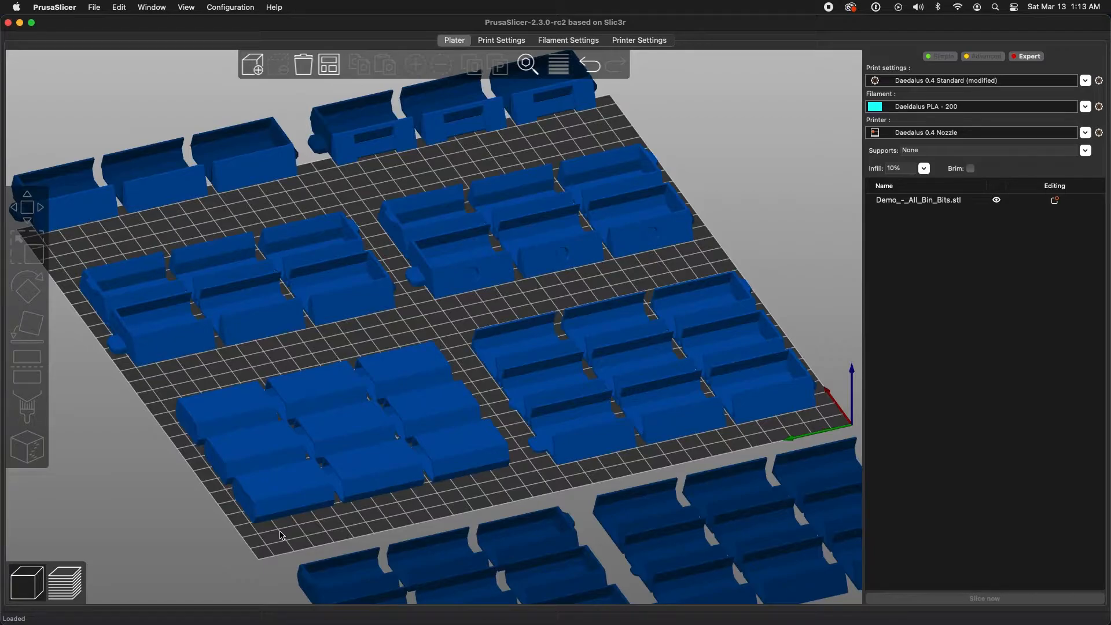
{"action": "mouse_move", "coordinate": [390, 509]}
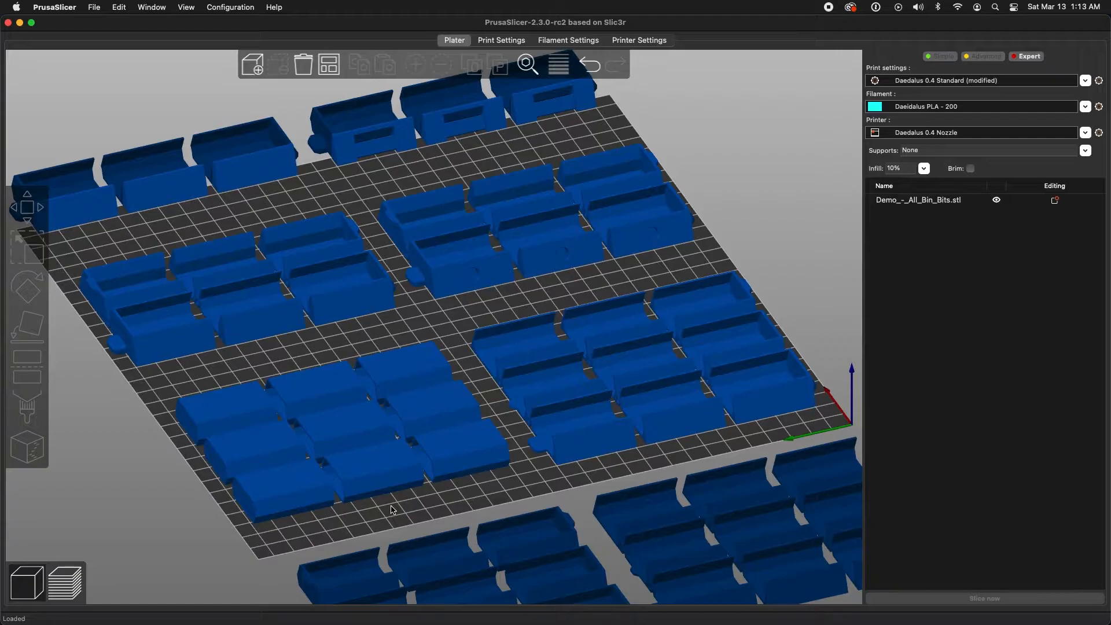
{"action": "mouse_move", "coordinate": [397, 508]}
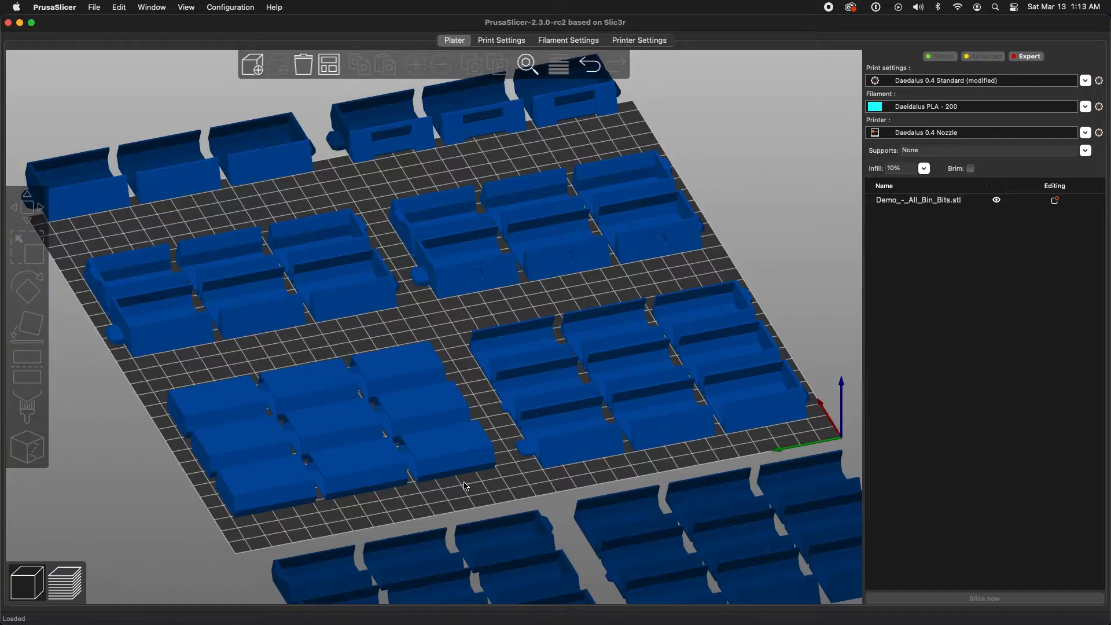
{"action": "mouse_move", "coordinate": [675, 467]}
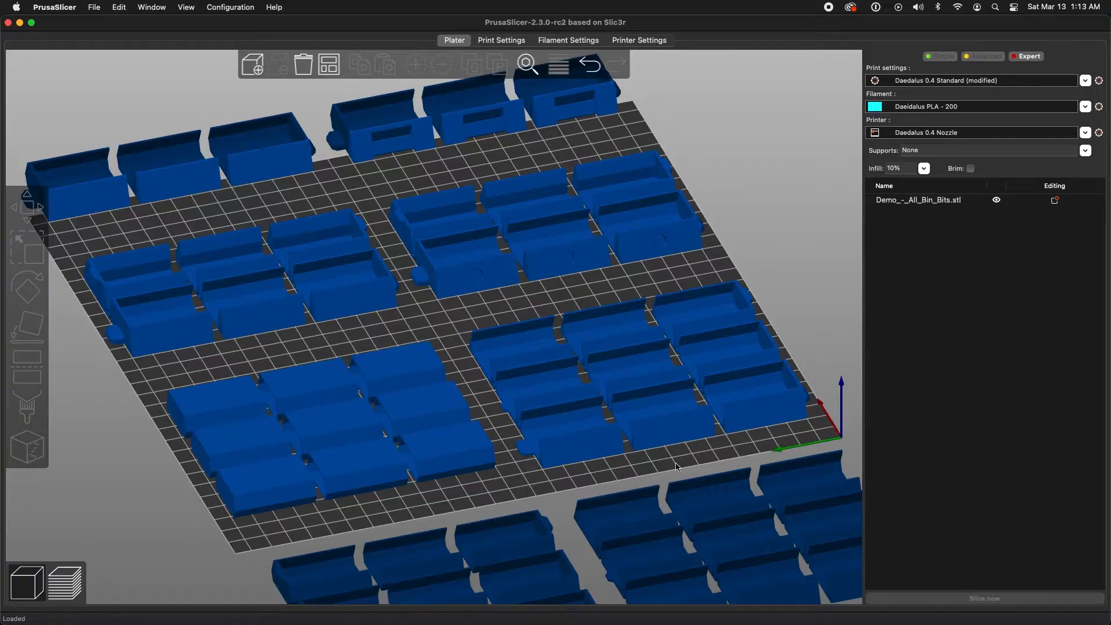
{"action": "mouse_move", "coordinate": [813, 431]}
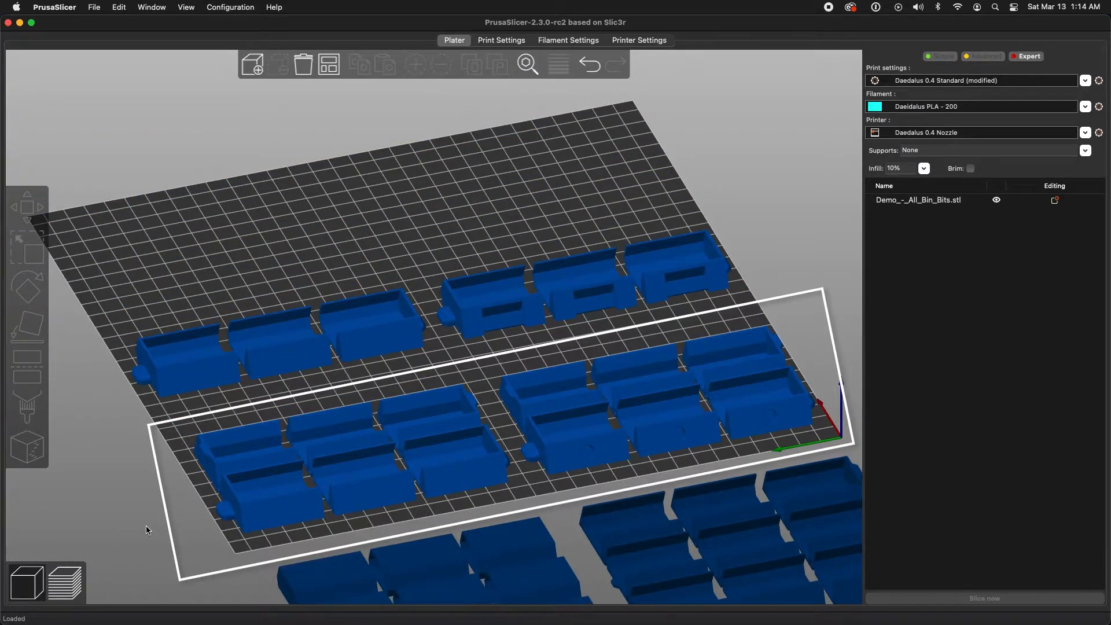
{"action": "mouse_move", "coordinate": [598, 487]}
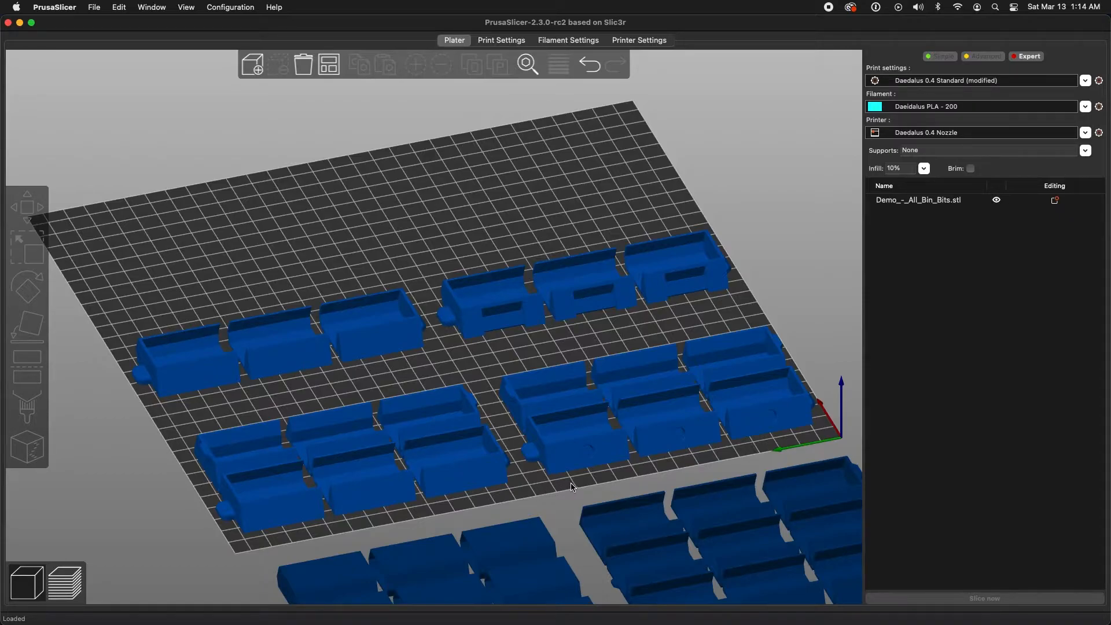
{"action": "mouse_move", "coordinate": [495, 508]}
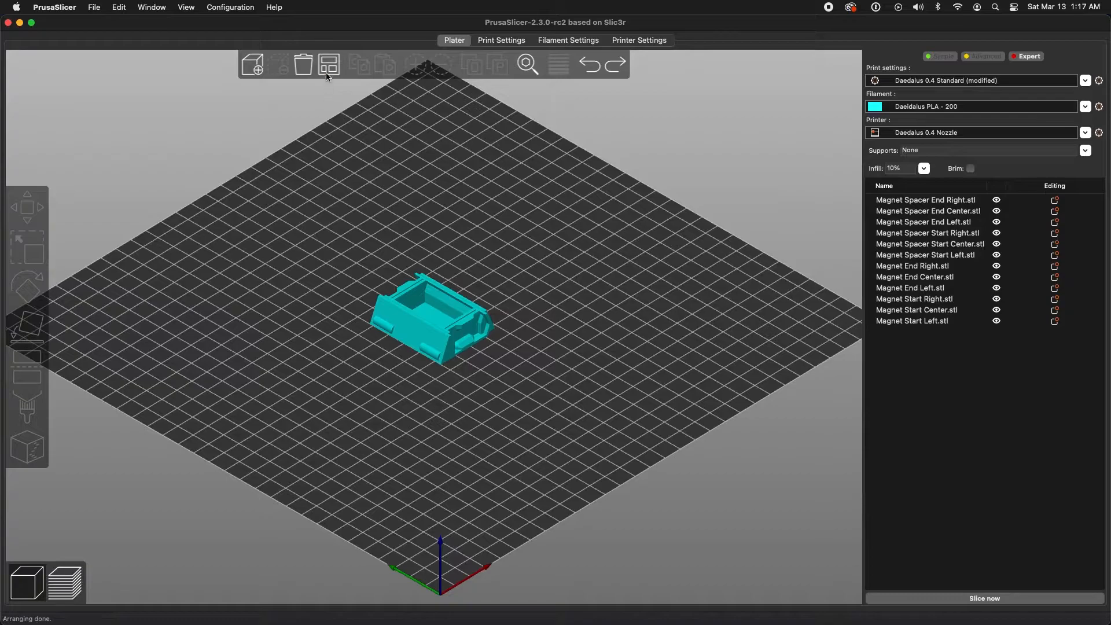
Arrange the loaded magnet pieces so they spread across the plate without overlapping.
{"action": "left_click", "coordinate": [327, 65]}
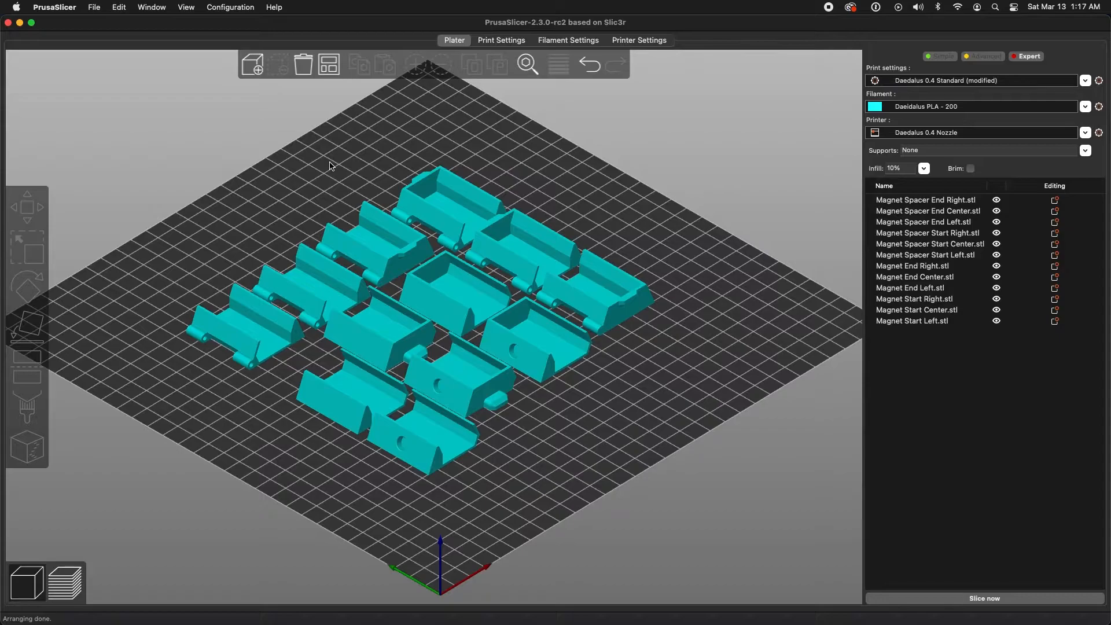
{"action": "left_click_drag", "start_coordinate": [329, 165], "coordinate": [379, 163]}
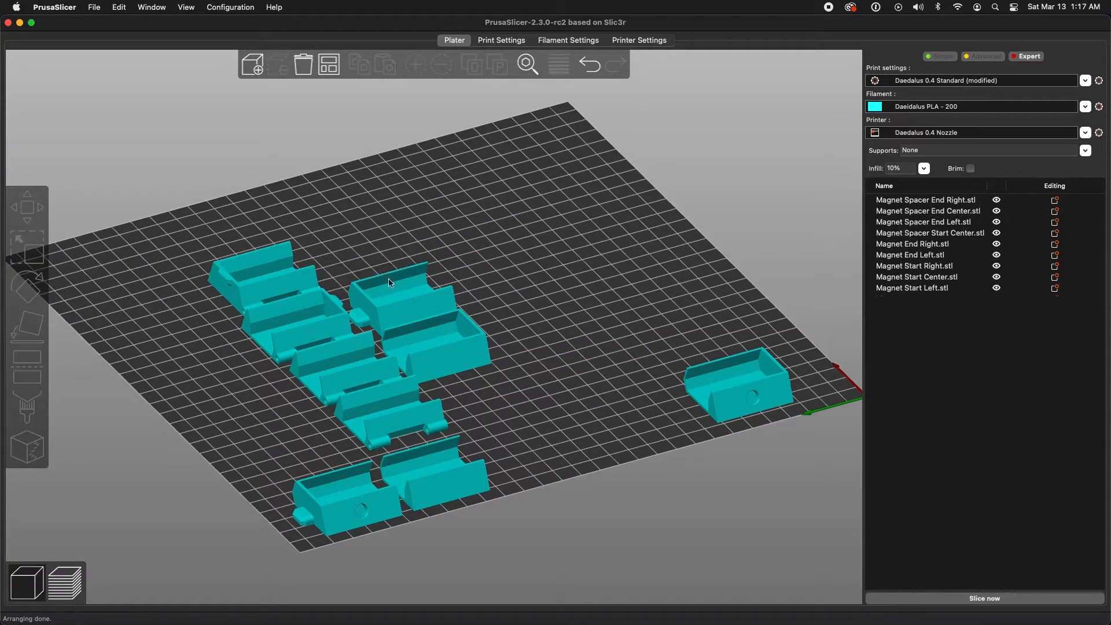
Remove the unneeded pieces and move one Spacer End Center toward the middle of the bed.
{"action": "left_click", "coordinate": [348, 361]}
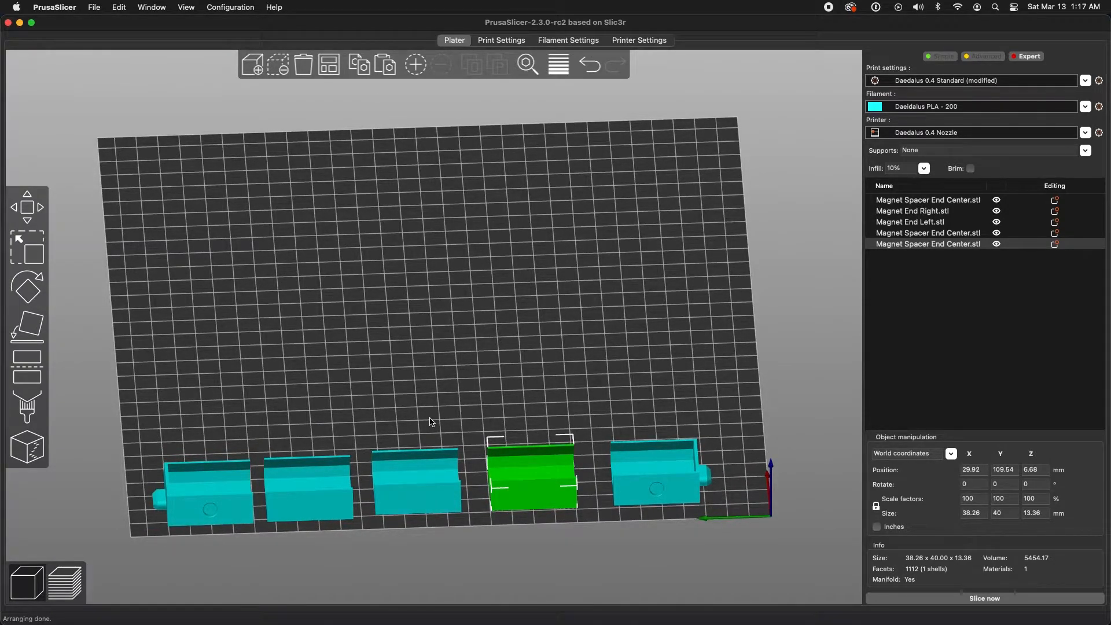
{"action": "left_click_drag", "start_coordinate": [531, 478], "coordinate": [438, 308]}
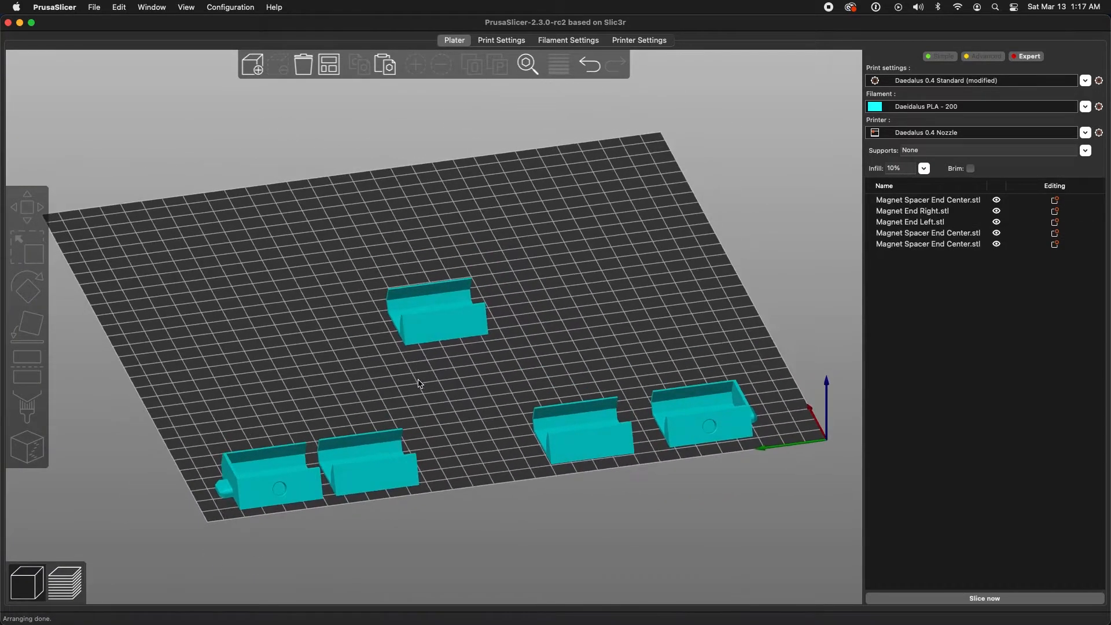
{"action": "mouse_move", "coordinate": [468, 345]}
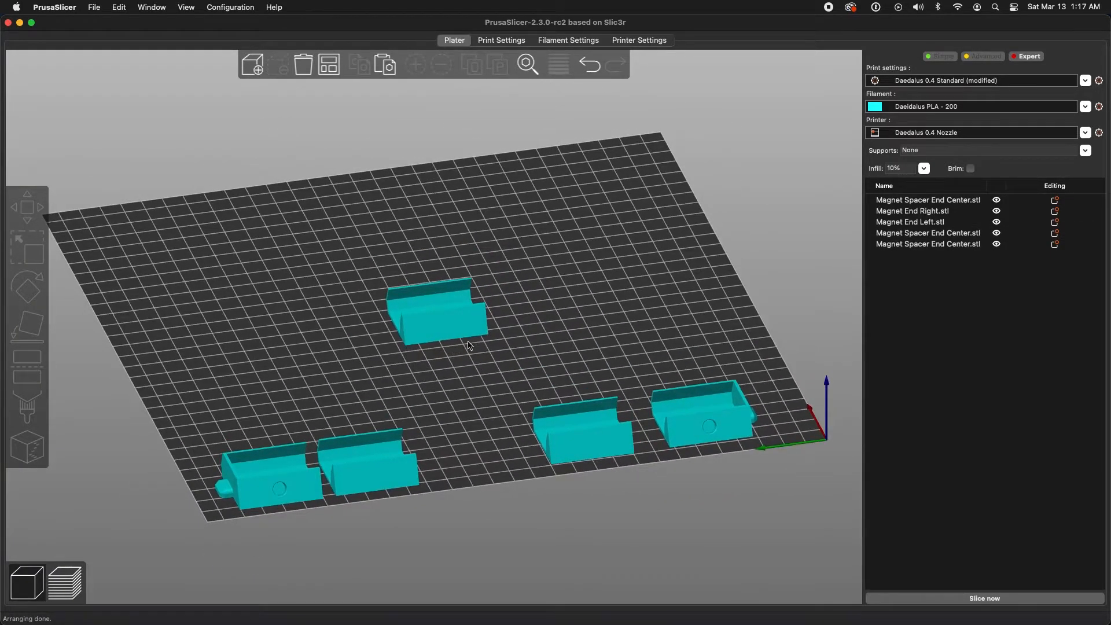
{"action": "left_click", "coordinate": [437, 308]}
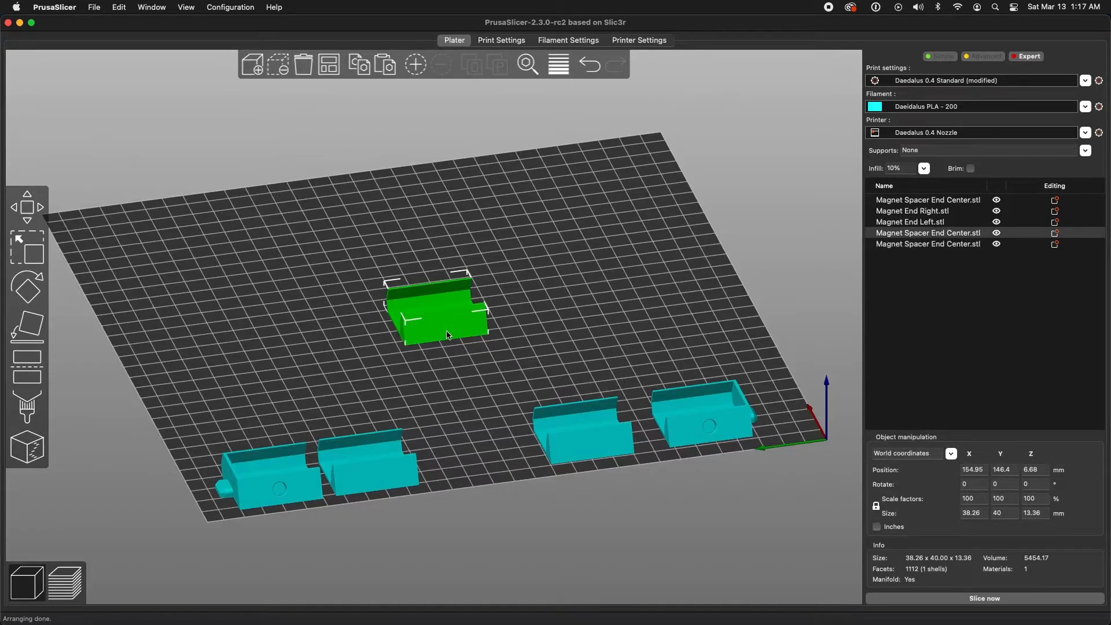
{"action": "left_click_drag", "start_coordinate": [447, 334], "coordinate": [538, 334]}
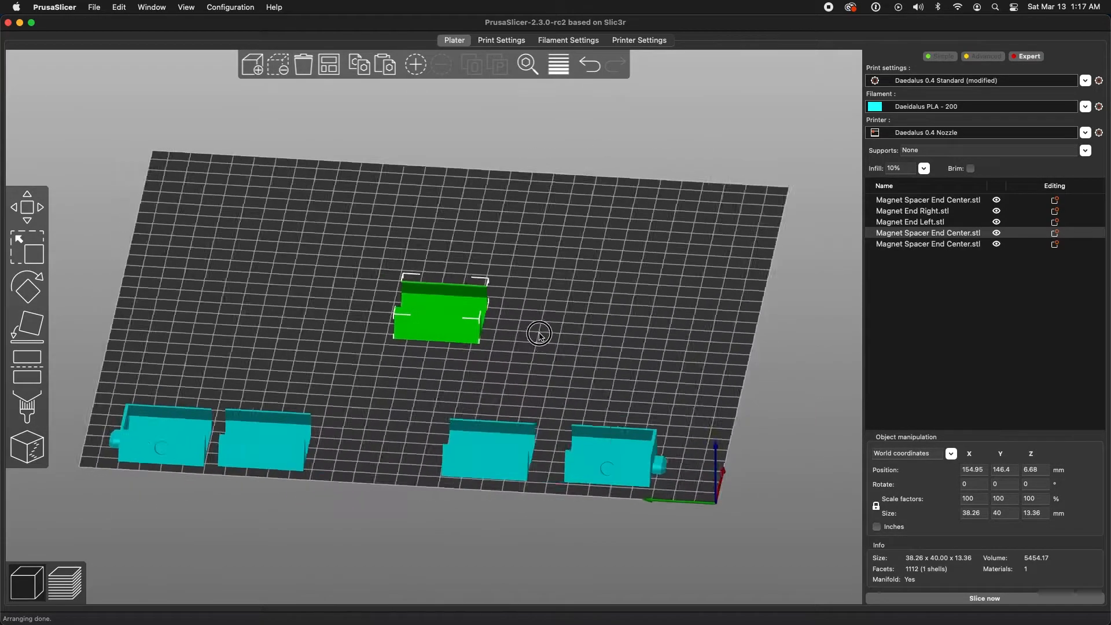
{"action": "left_click_drag", "start_coordinate": [538, 333], "coordinate": [695, 280]}
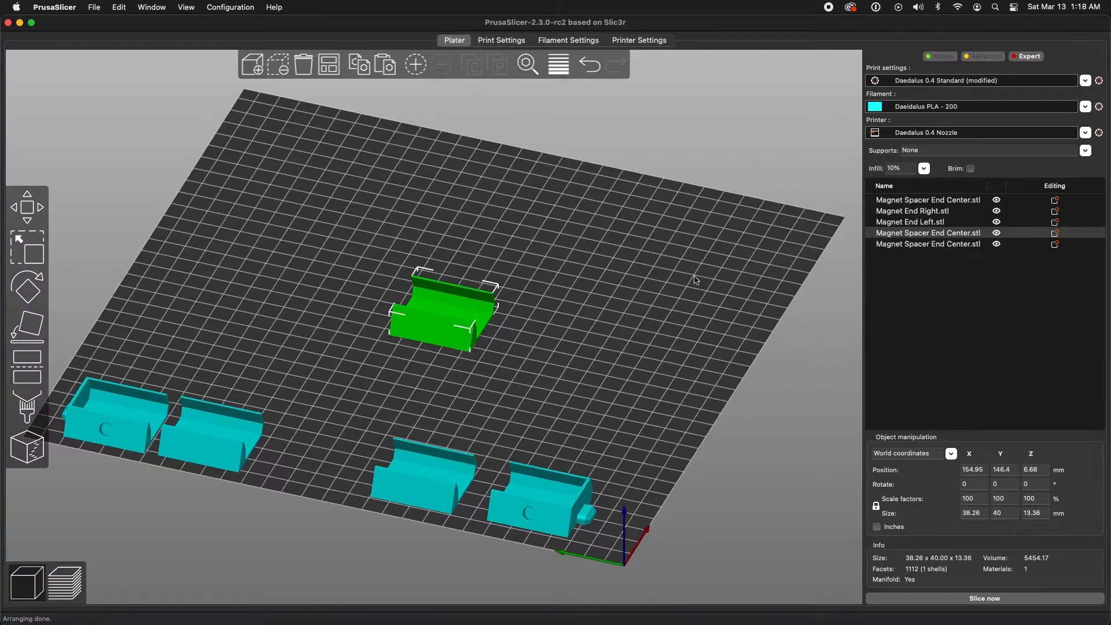
Position the selected spacer at X 150, Y 150, the center of the bed.
{"action": "left_click", "coordinate": [974, 469]}
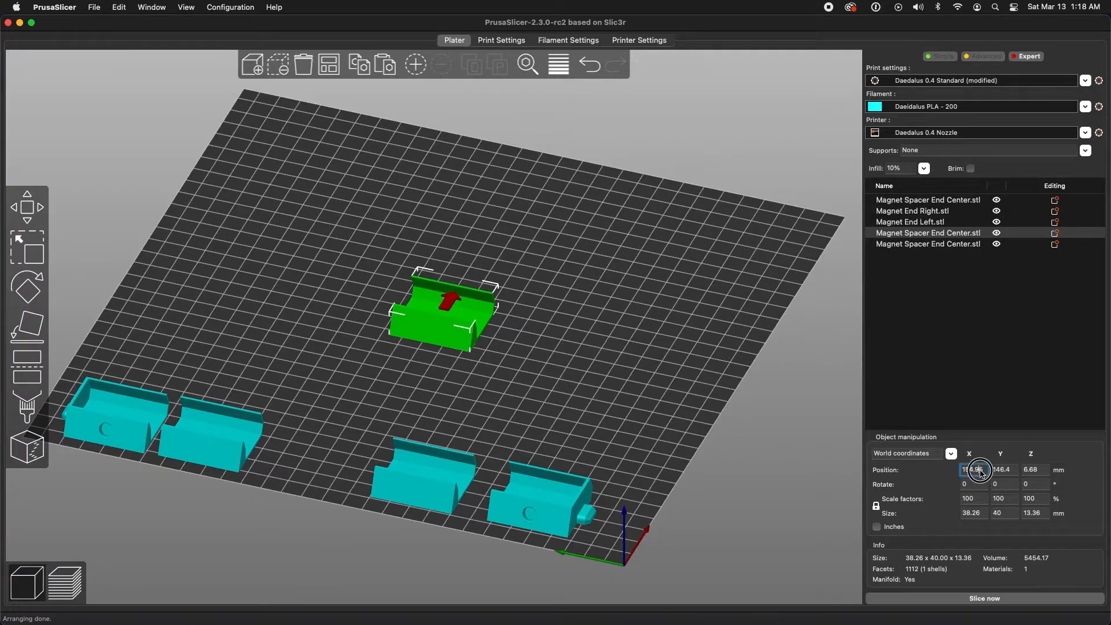
{"action": "type", "text": "150"}
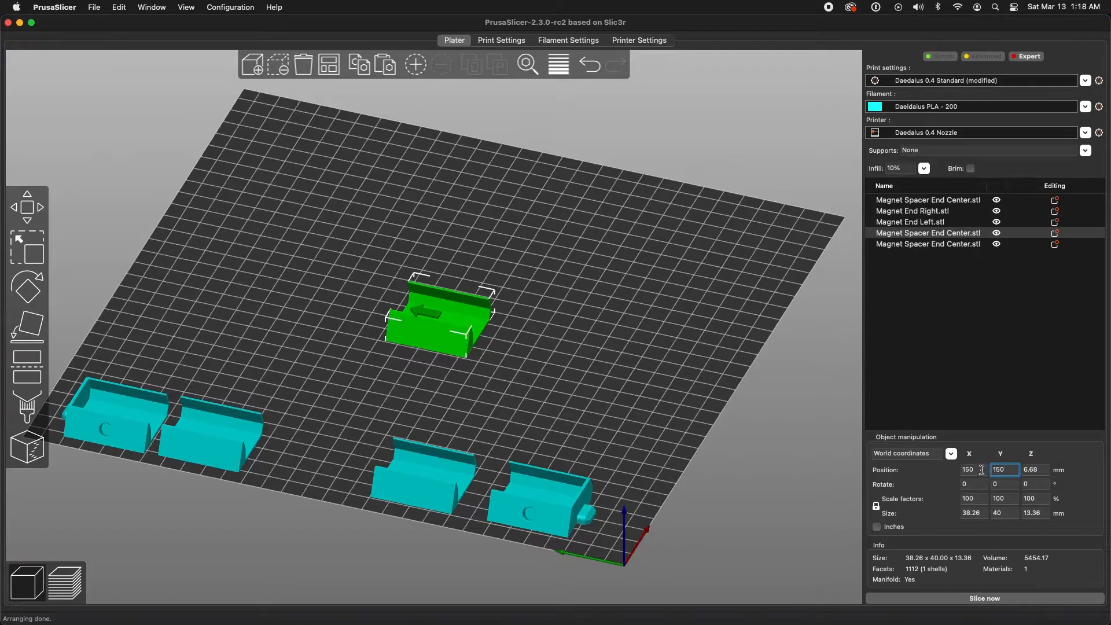
{"action": "left_click", "coordinate": [504, 323]}
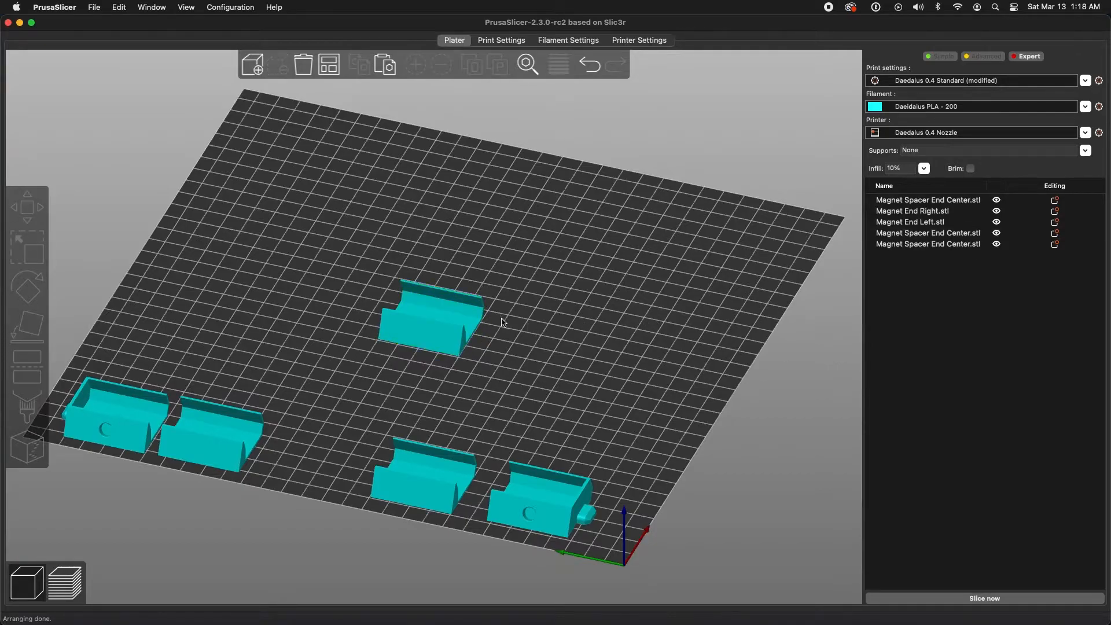
{"action": "left_click", "coordinate": [432, 315]}
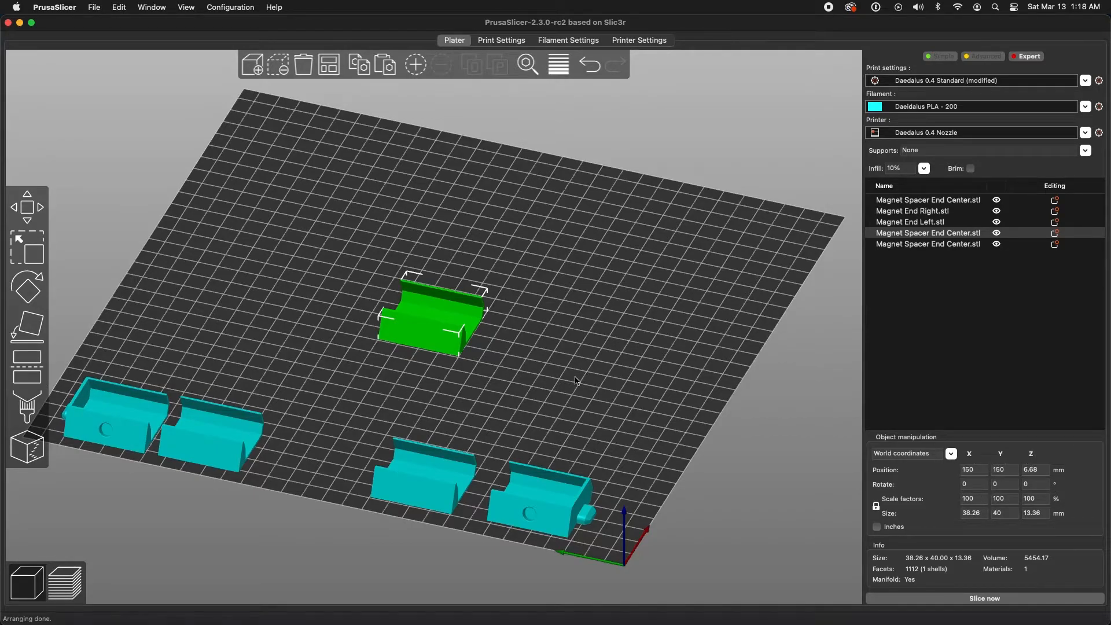
Place a second spacer end to end with the first at X 150, Y 110.
{"action": "left_click_drag", "start_coordinate": [432, 315], "coordinate": [514, 334]}
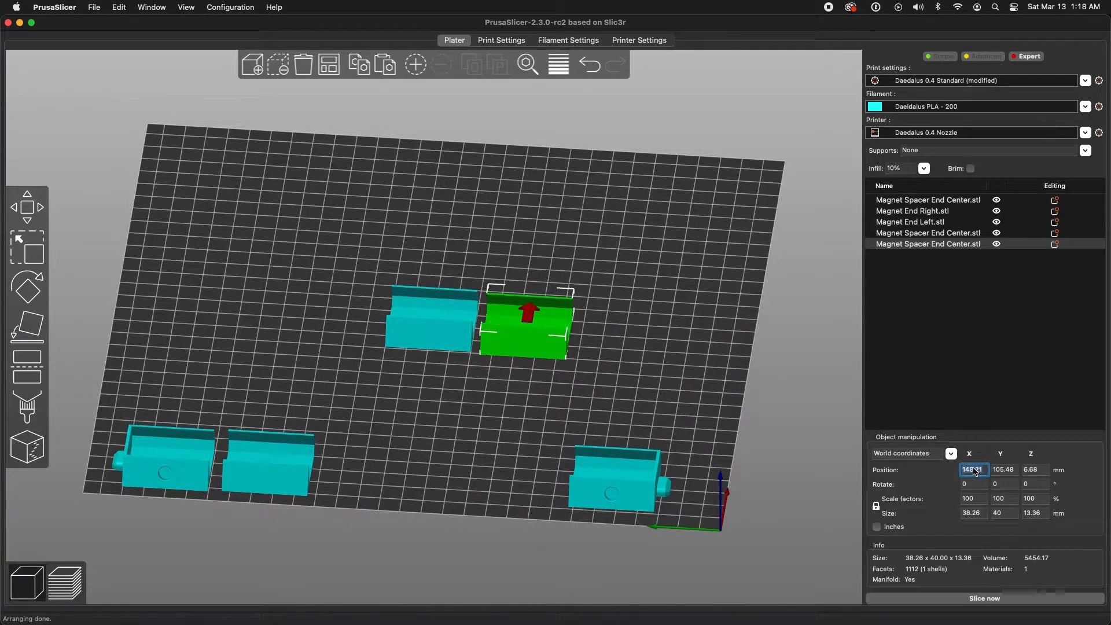
{"action": "type", "text": "150"}
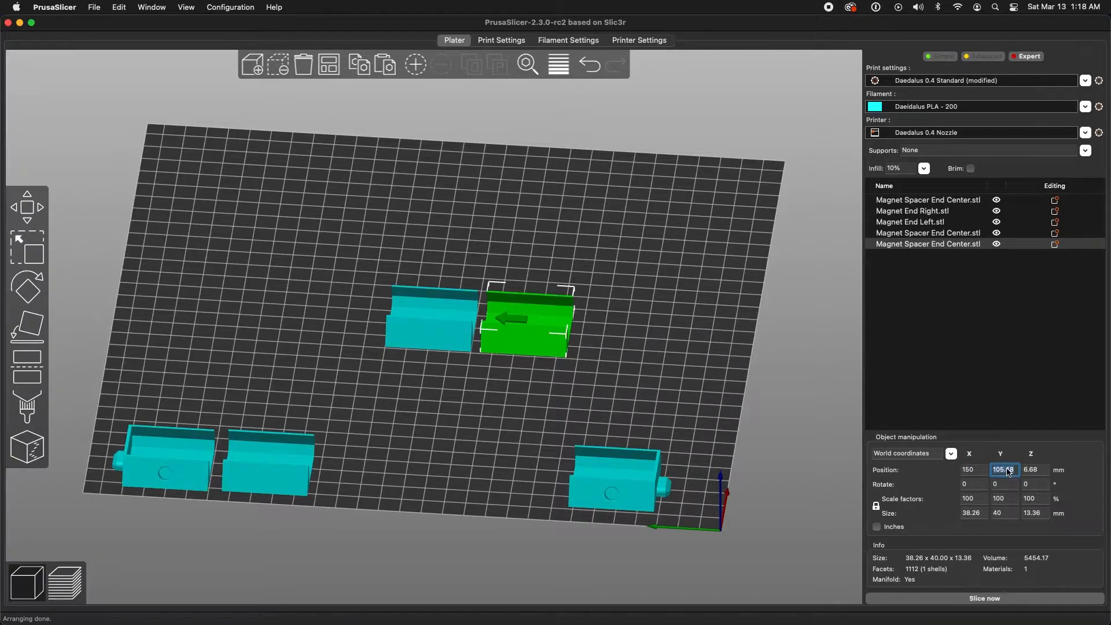
{"action": "type", "text": "110"}
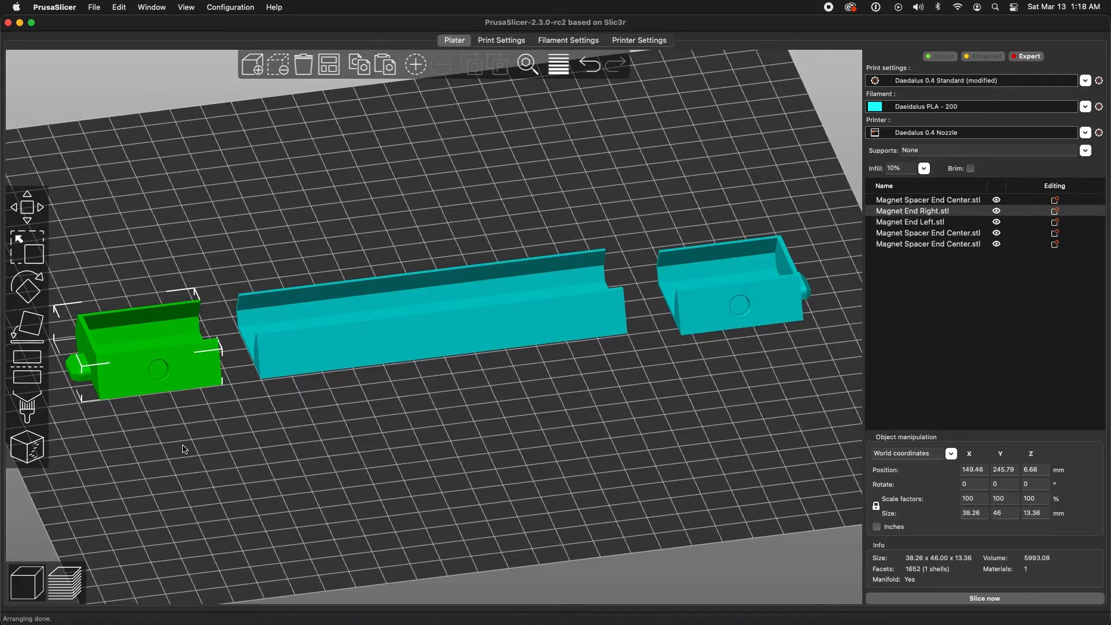
{"action": "mouse_move", "coordinate": [253, 405]}
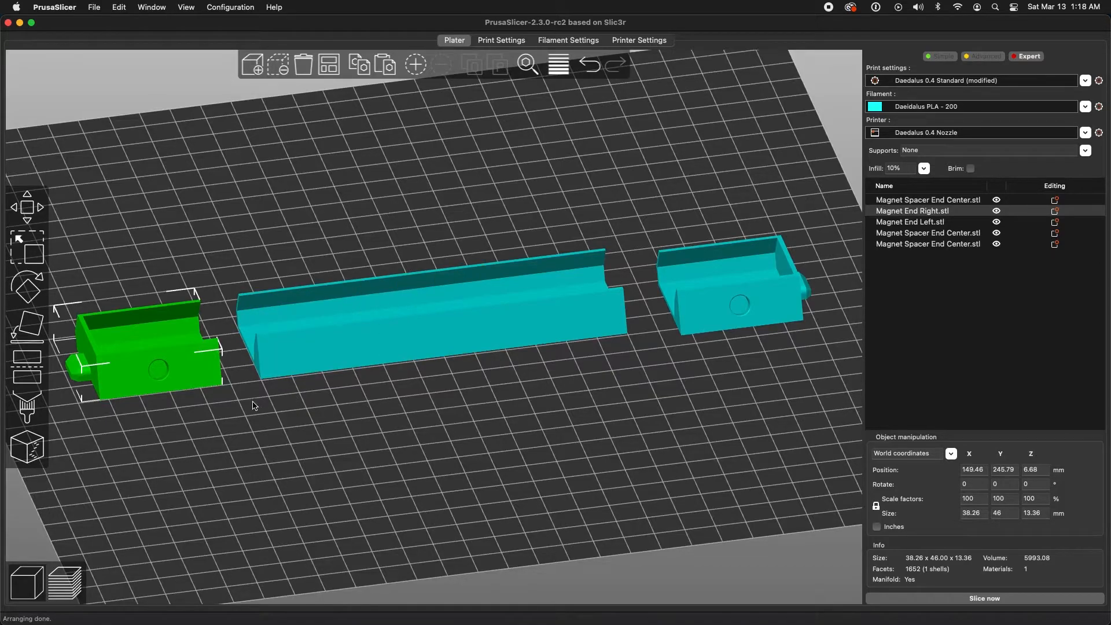
{"action": "mouse_move", "coordinate": [178, 375]}
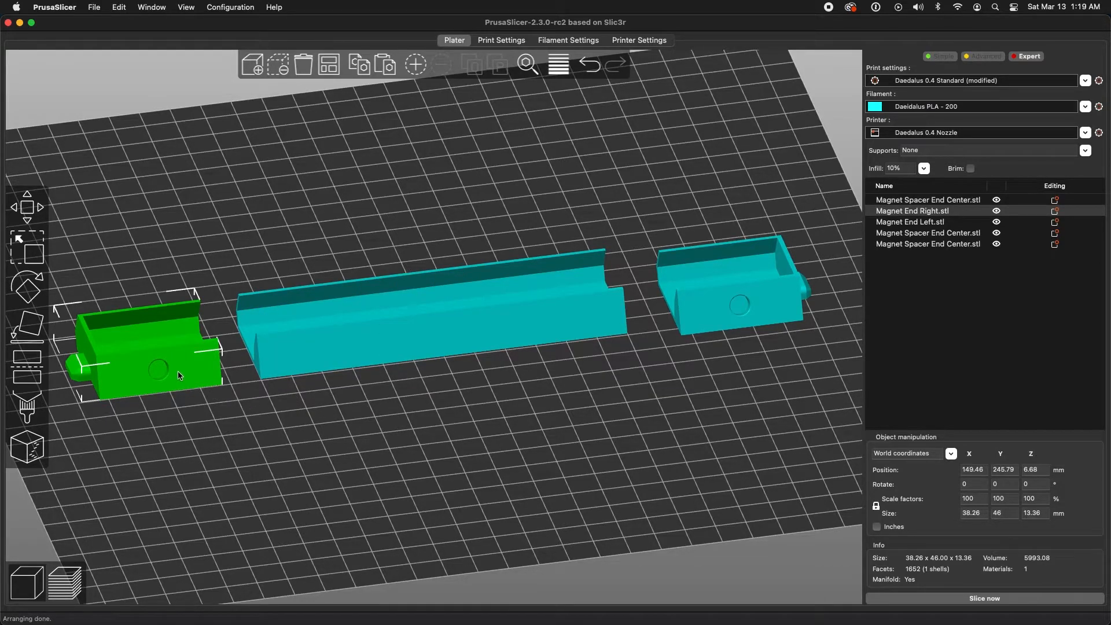
Butt the right and left end pieces against the spacer row, fine-tuning their X positions.
{"action": "left_click_drag", "start_coordinate": [179, 374], "coordinate": [201, 371]}
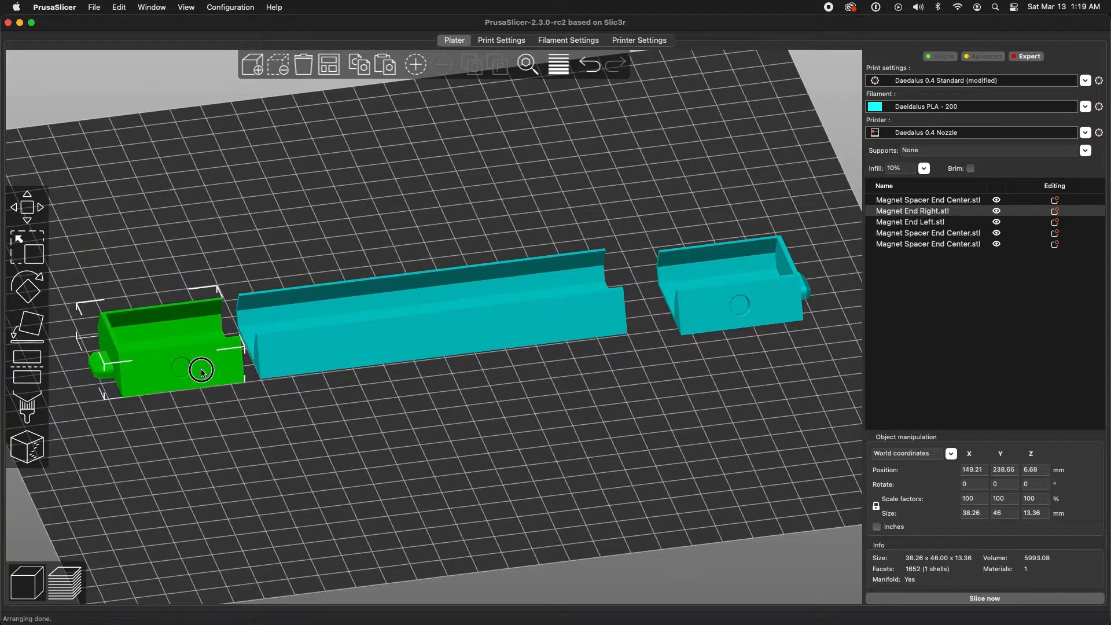
{"action": "left_click_drag", "start_coordinate": [202, 371], "coordinate": [194, 362]}
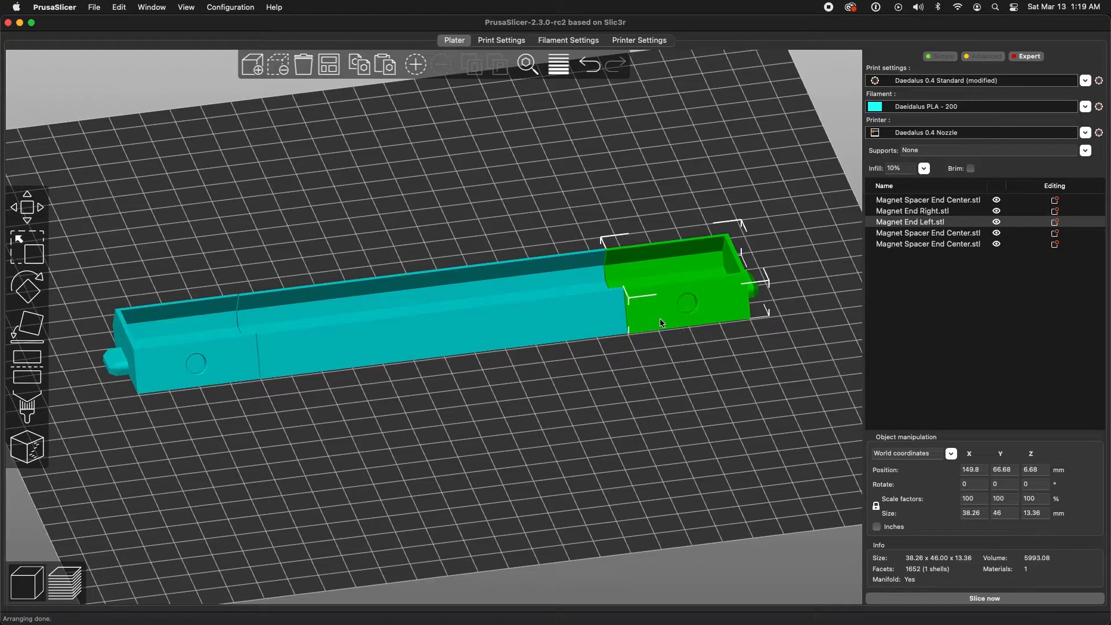
{"action": "left_click", "coordinate": [974, 469]}
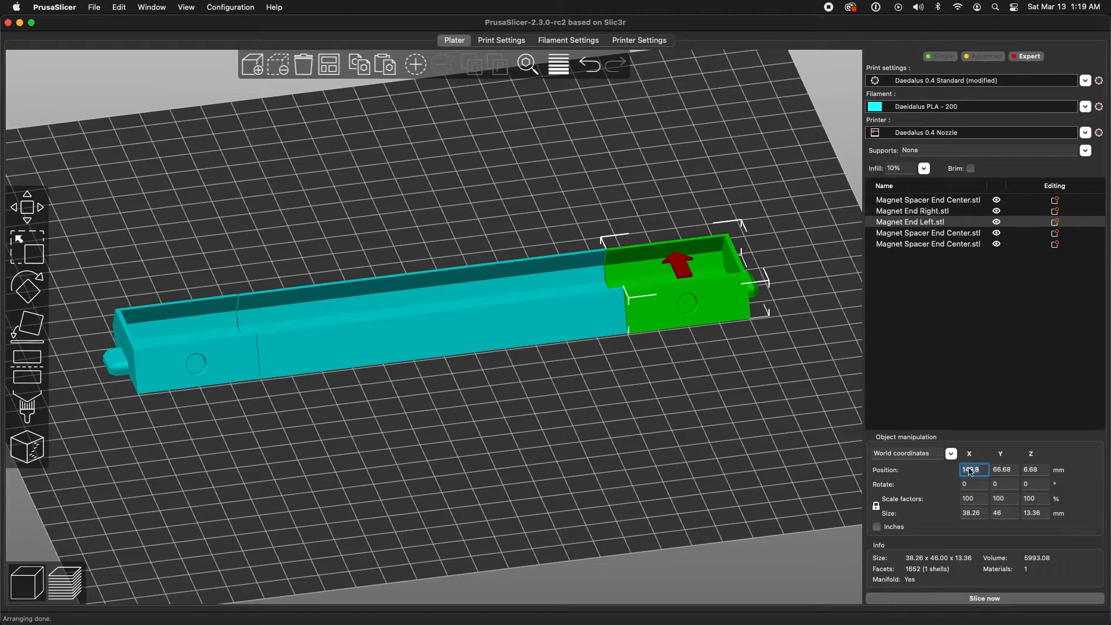
{"action": "left_click", "coordinate": [1000, 470]}
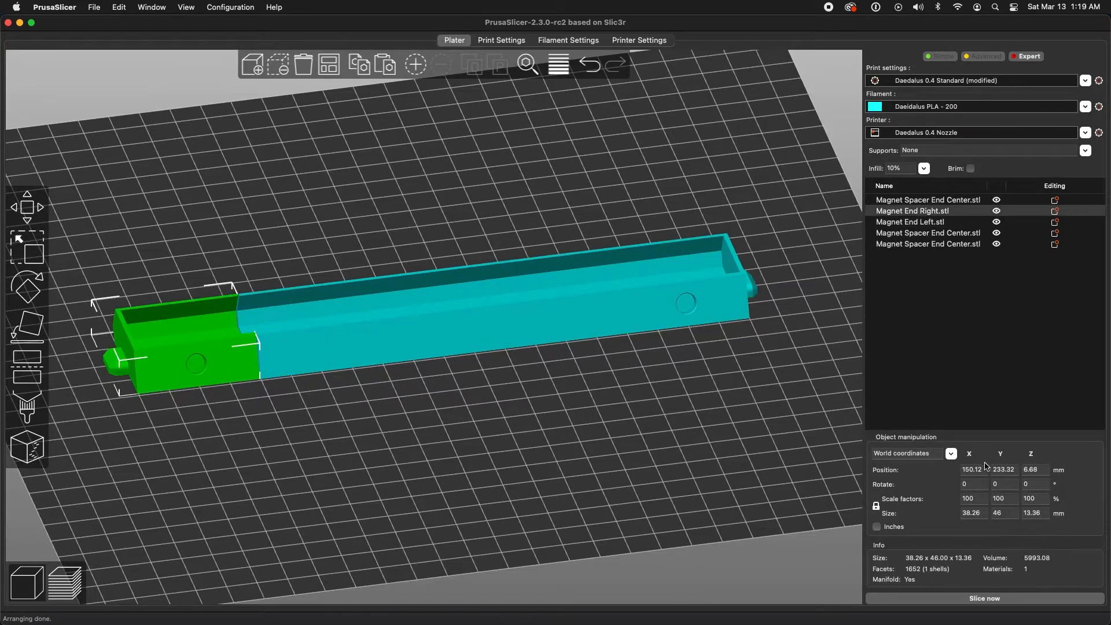
{"action": "left_click", "coordinate": [972, 469]}
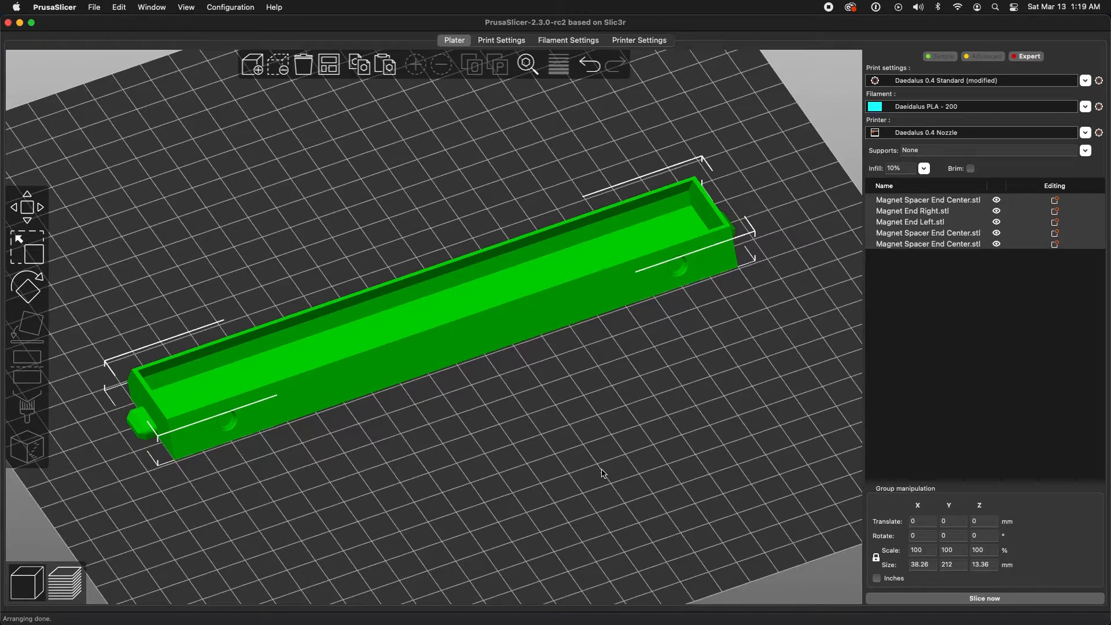
{"action": "mouse_move", "coordinate": [557, 478]}
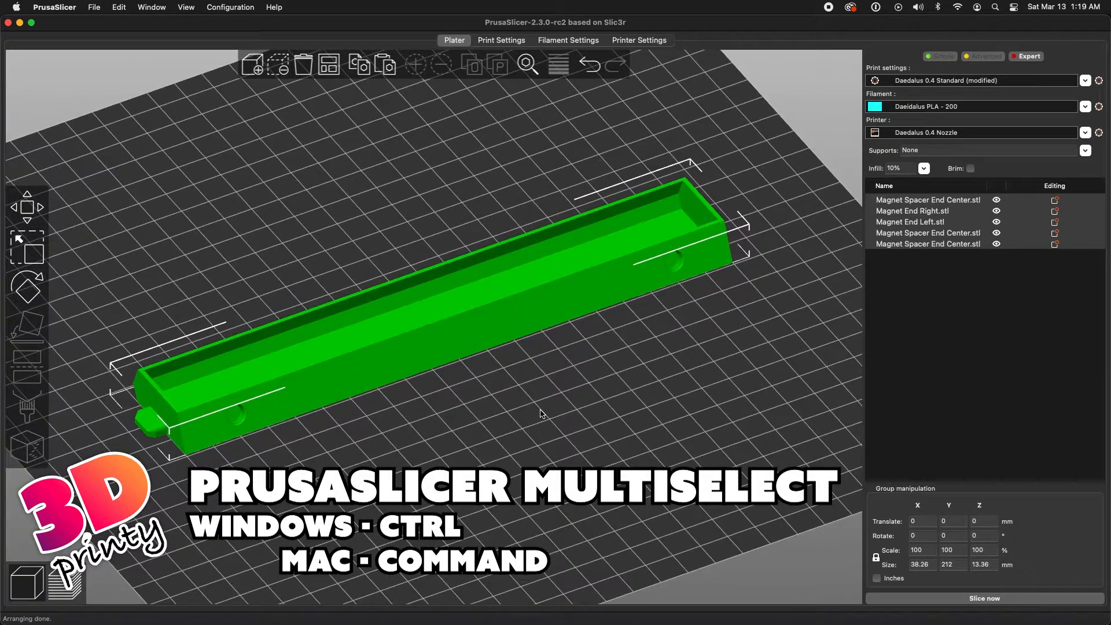
{"action": "mouse_move", "coordinate": [519, 369]}
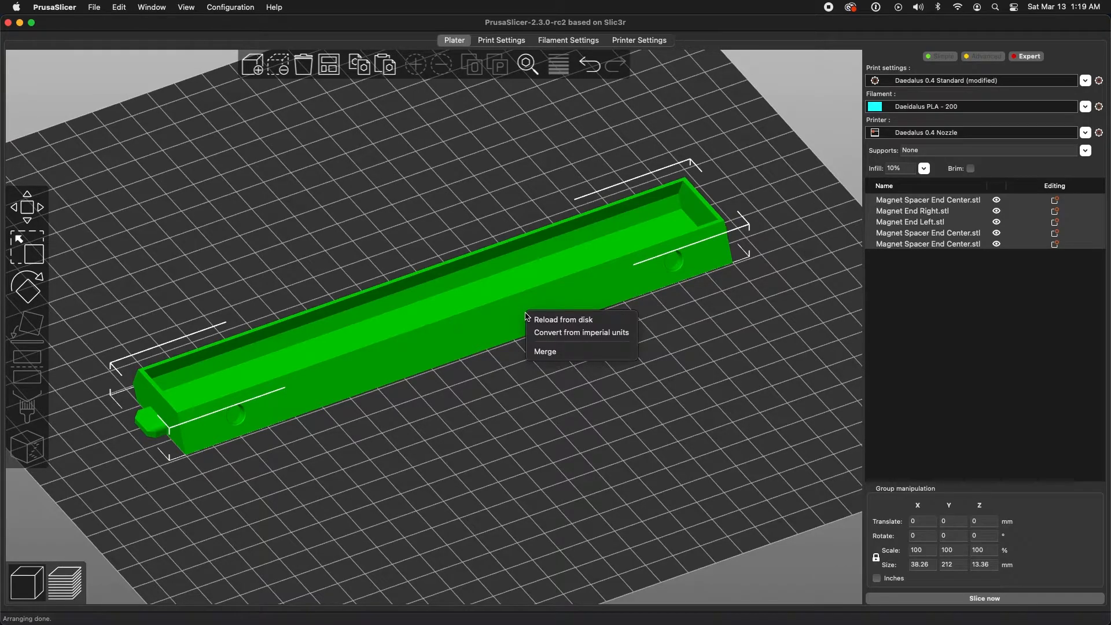
{"action": "mouse_move", "coordinate": [554, 350]}
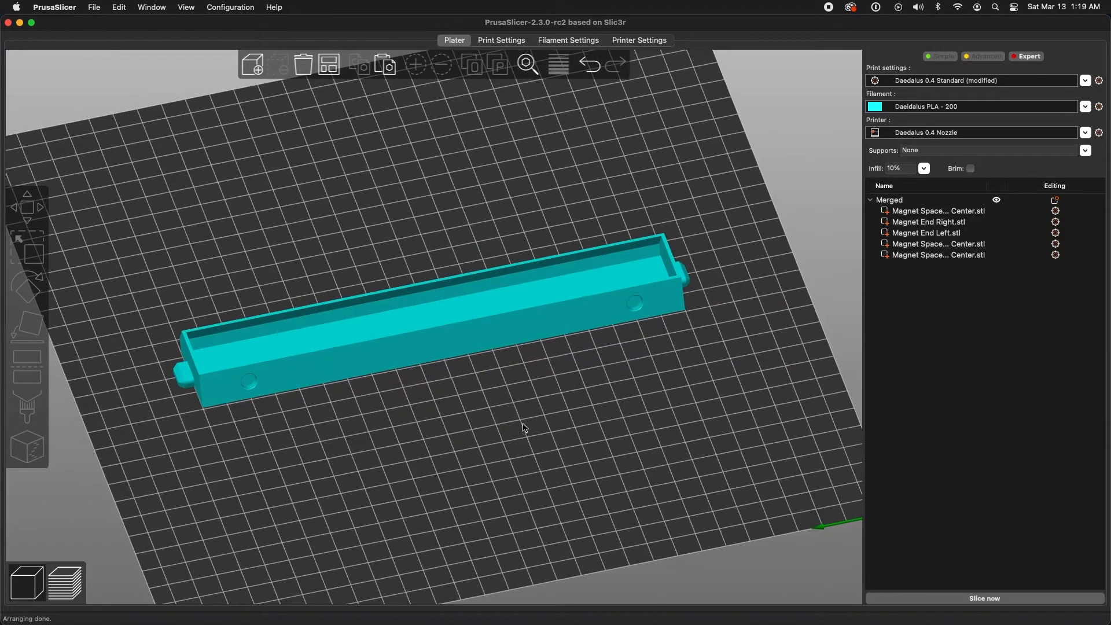
{"action": "mouse_move", "coordinate": [244, 135]}
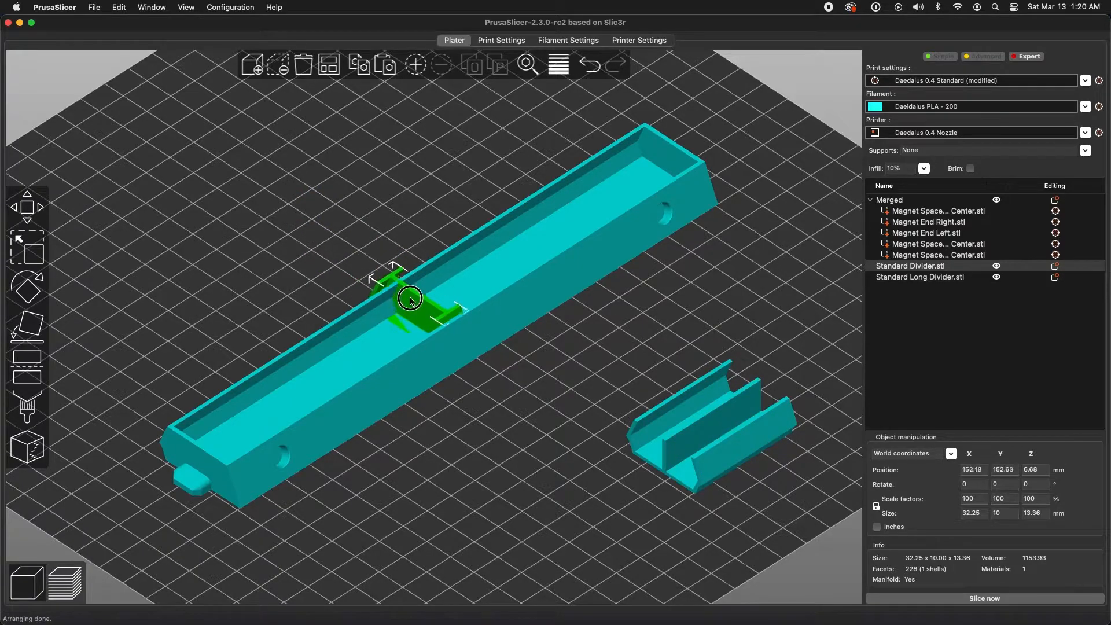
Seat the standard divider into the merged bin's channel, checked from a top-down view.
{"action": "left_click_drag", "start_coordinate": [410, 297], "coordinate": [532, 428]}
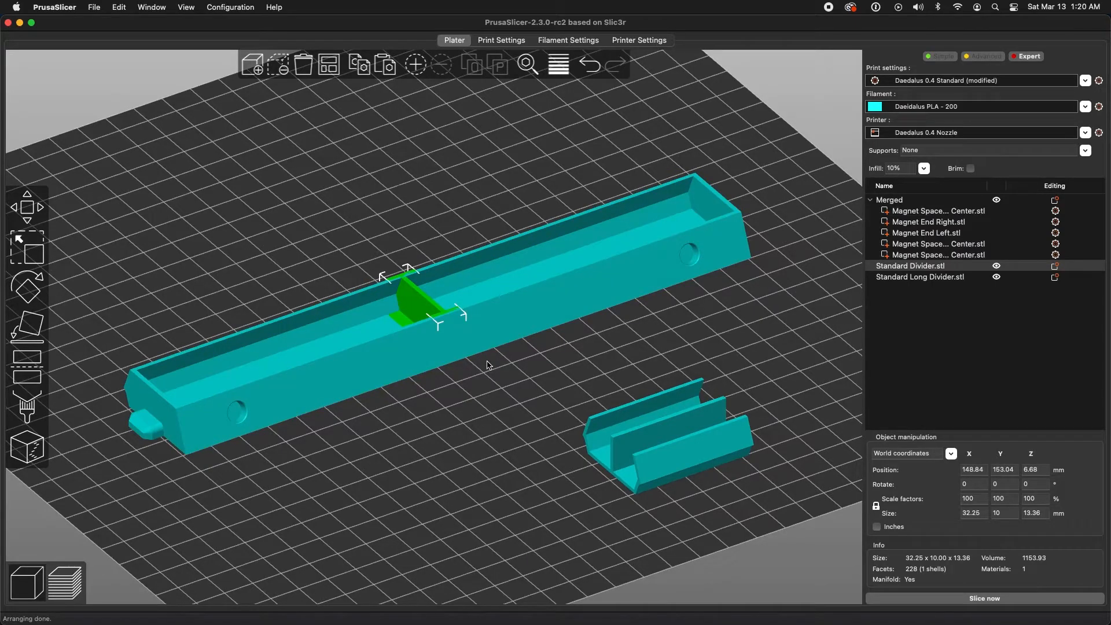
{"action": "left_click", "coordinate": [606, 417]}
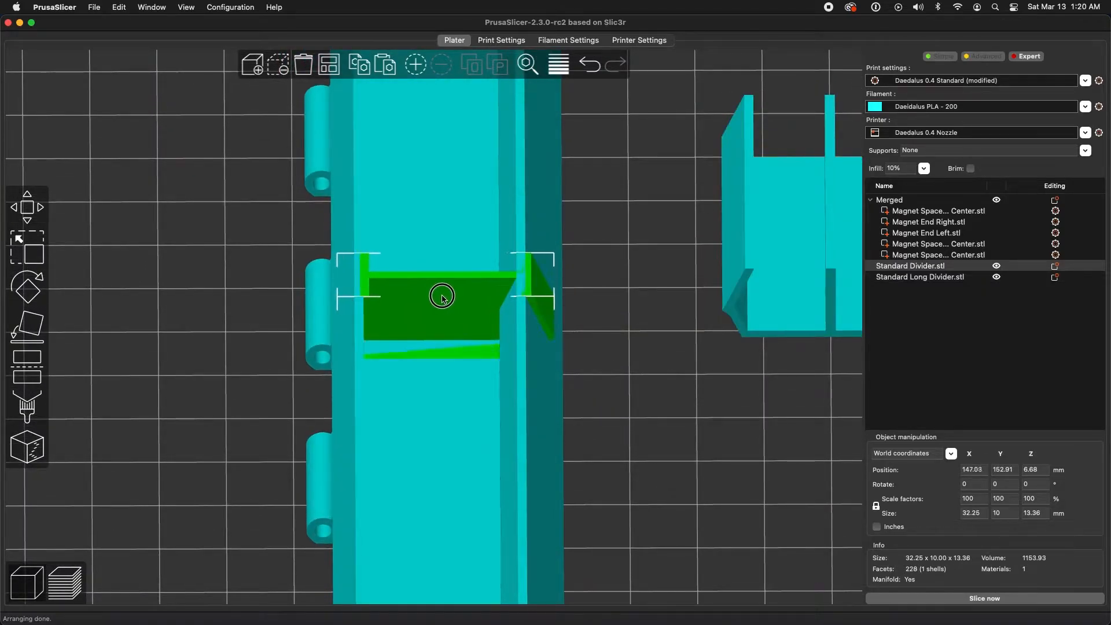
{"action": "left_click_drag", "start_coordinate": [441, 296], "coordinate": [438, 296]}
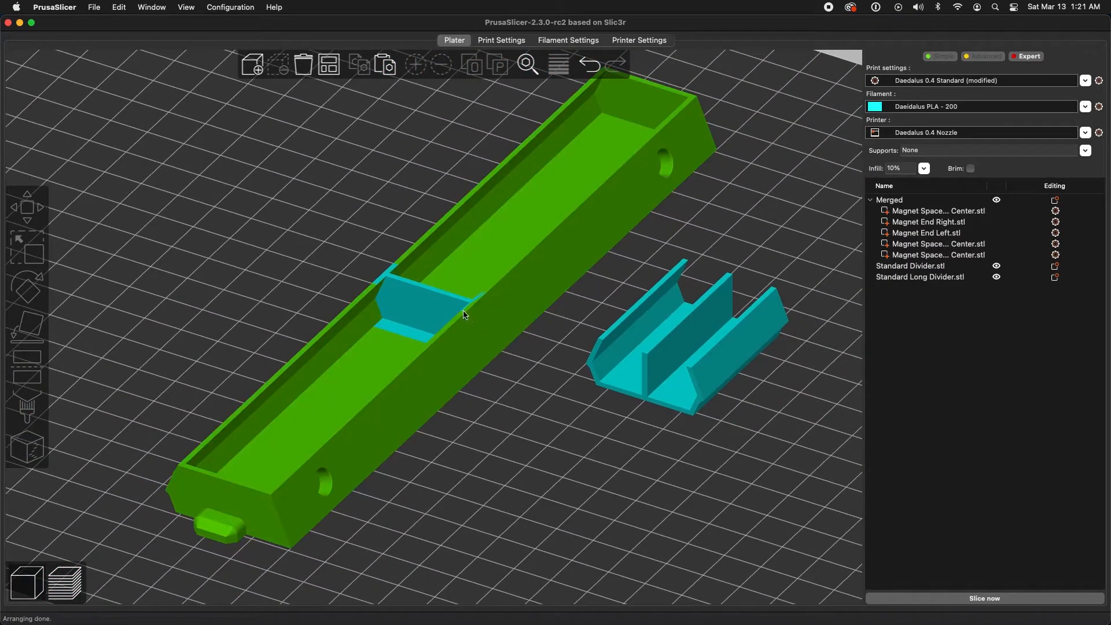
Move the Standard Long Divider into the bin so it runs along its length.
{"action": "left_click", "coordinate": [910, 265]}
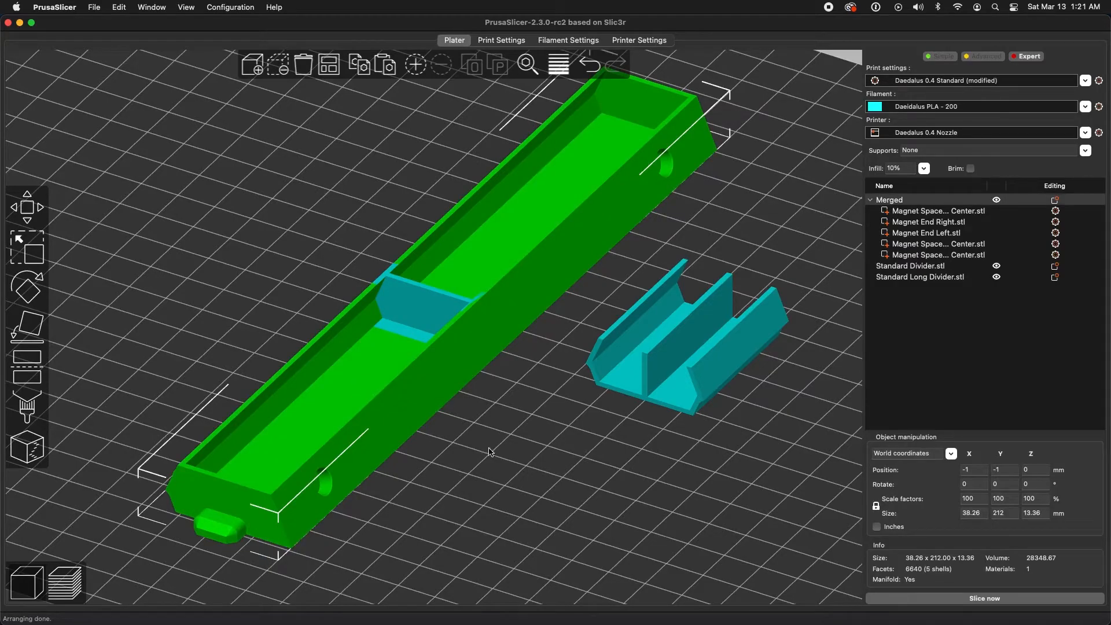
{"action": "left_click", "coordinate": [670, 365]}
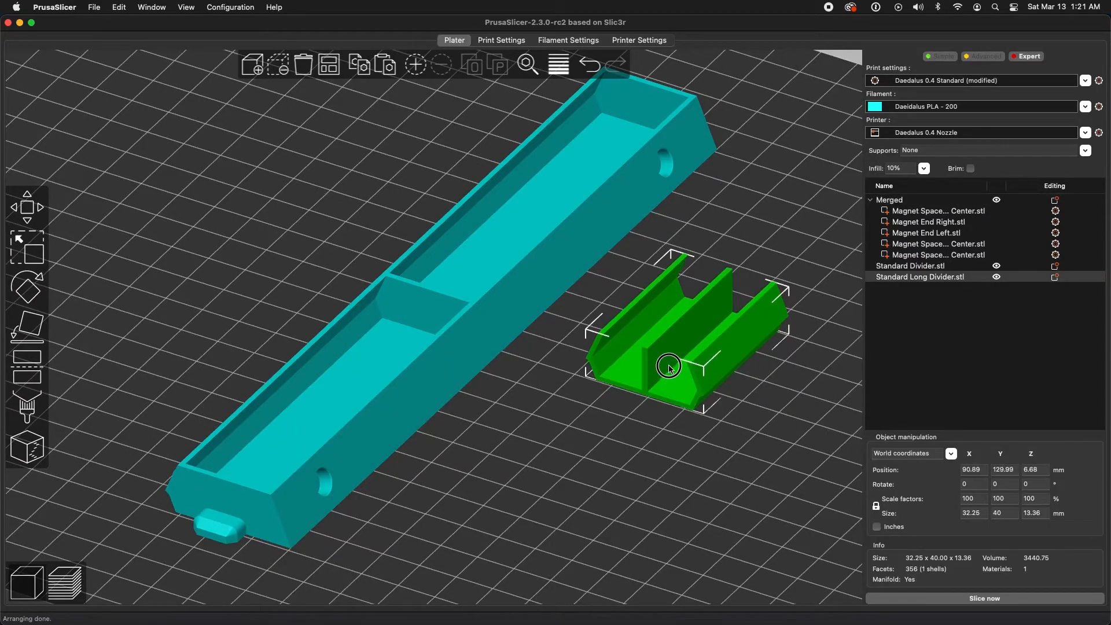
{"action": "left_click_drag", "start_coordinate": [668, 367], "coordinate": [541, 228]}
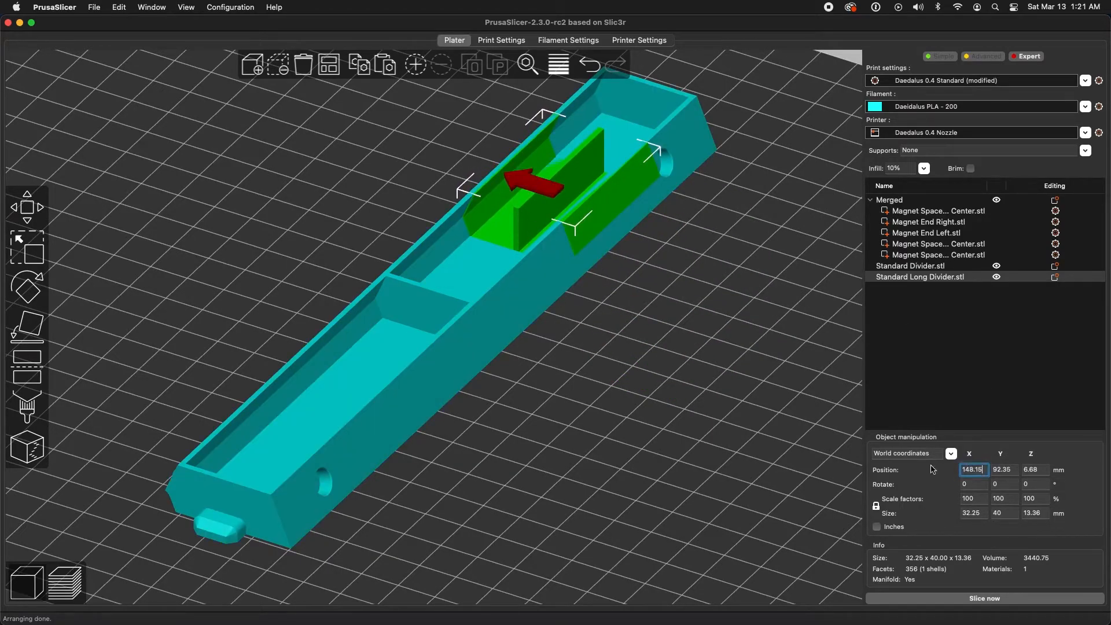
{"action": "left_click", "coordinate": [680, 346]}
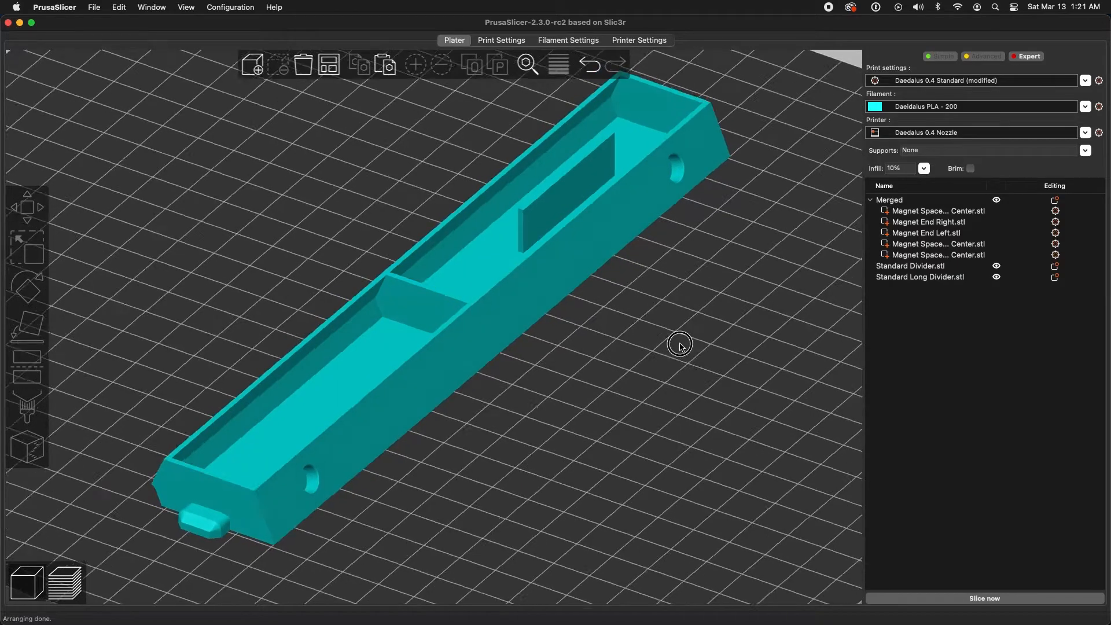
{"action": "left_click_drag", "start_coordinate": [680, 346], "coordinate": [651, 354]}
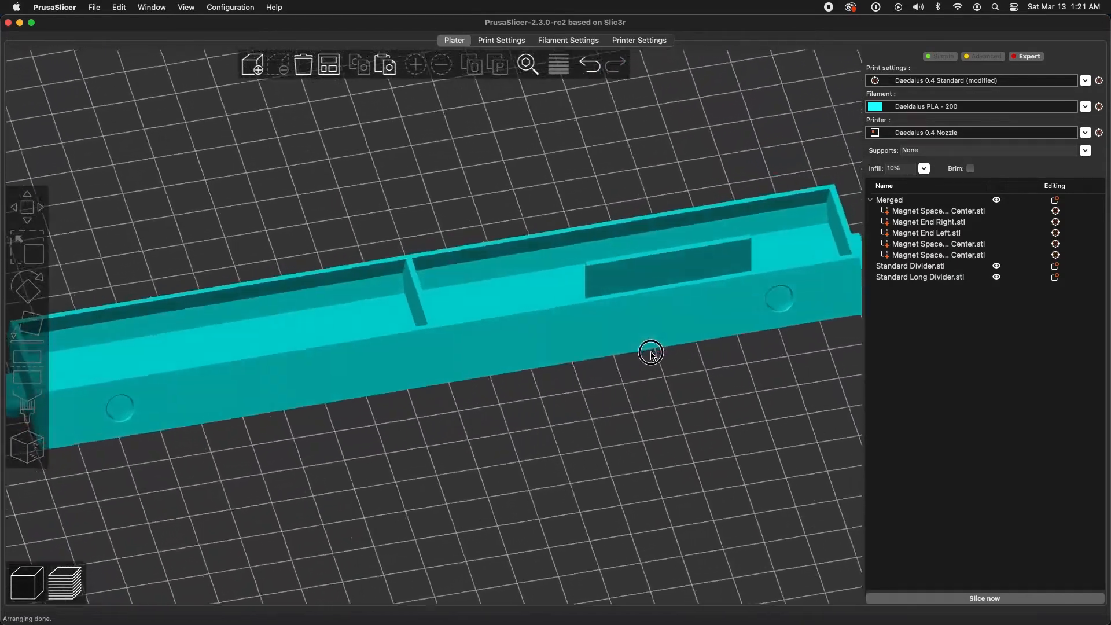
{"action": "left_click_drag", "start_coordinate": [651, 353], "coordinate": [667, 356]}
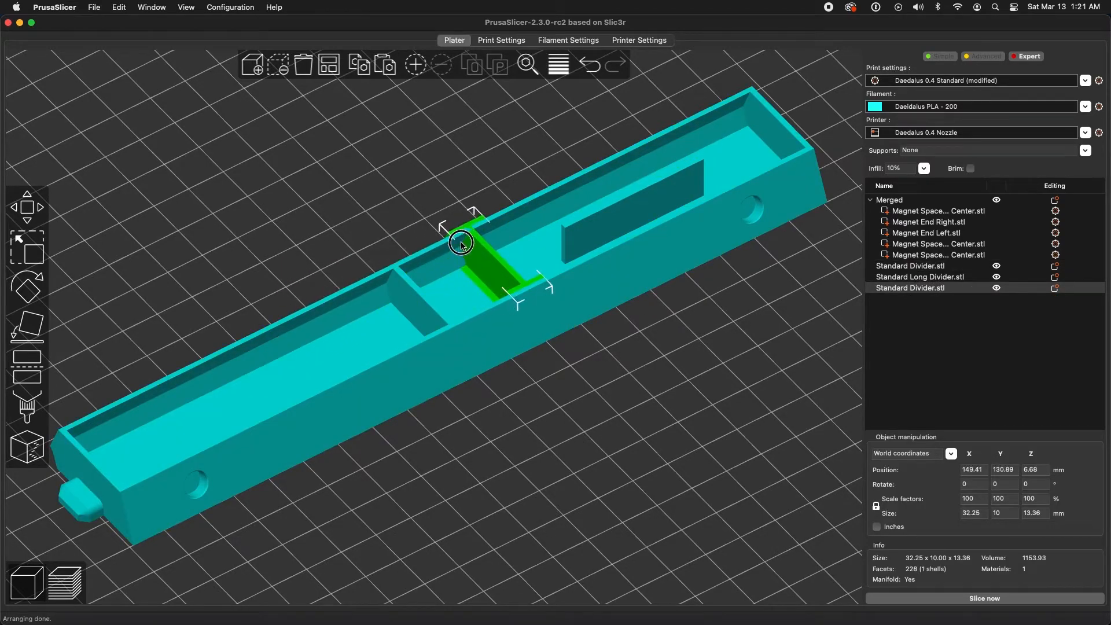
Position the added standard divider inside the bin and deselect it.
{"action": "left_click_drag", "start_coordinate": [460, 243], "coordinate": [661, 121]}
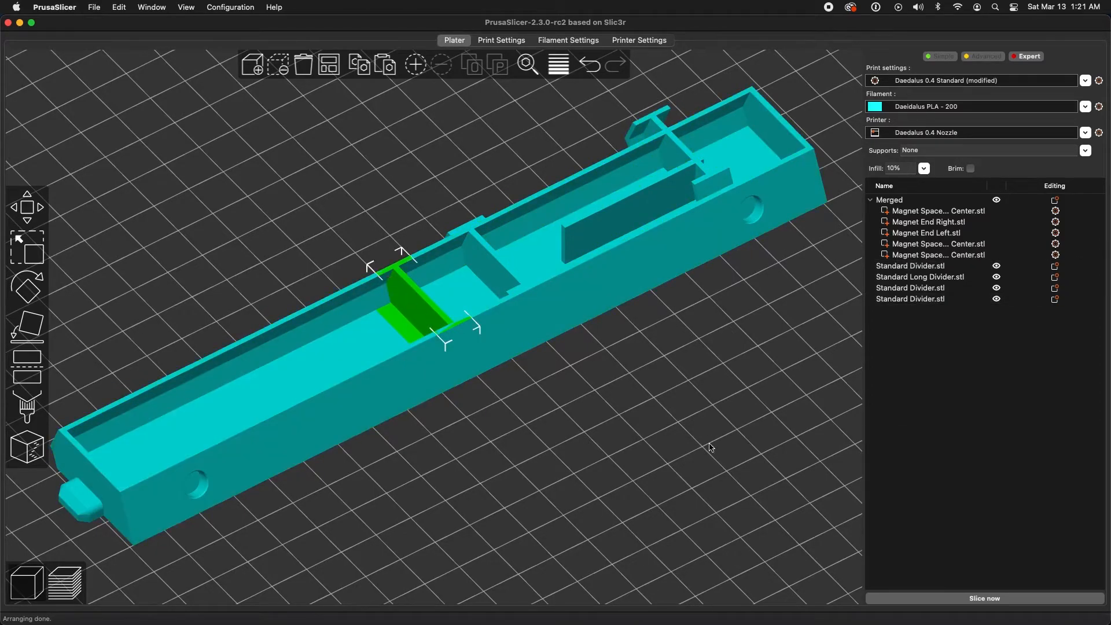
{"action": "left_click", "coordinate": [910, 289]}
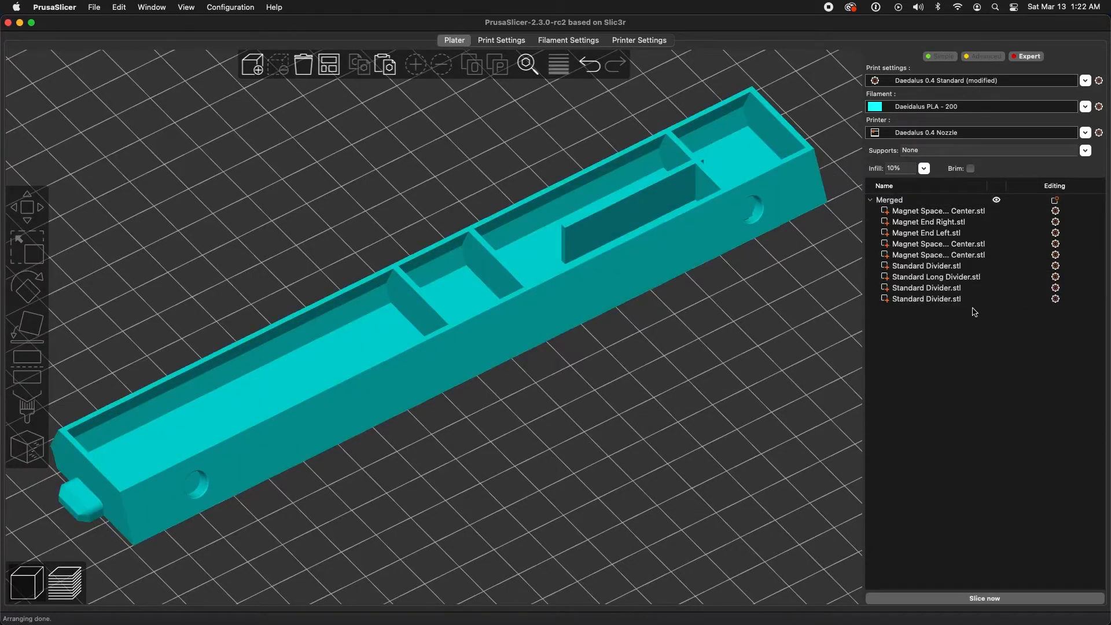
Slide the first standard divider along the bin's length with the Move tool.
{"action": "left_click", "coordinate": [926, 288]}
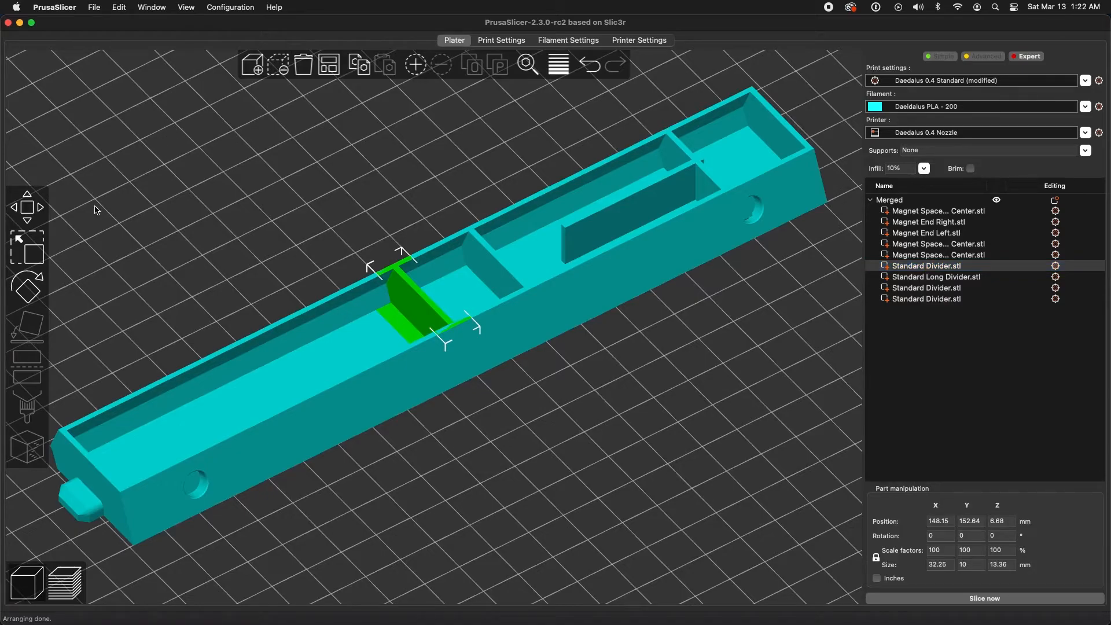
{"action": "mouse_move", "coordinate": [27, 206]}
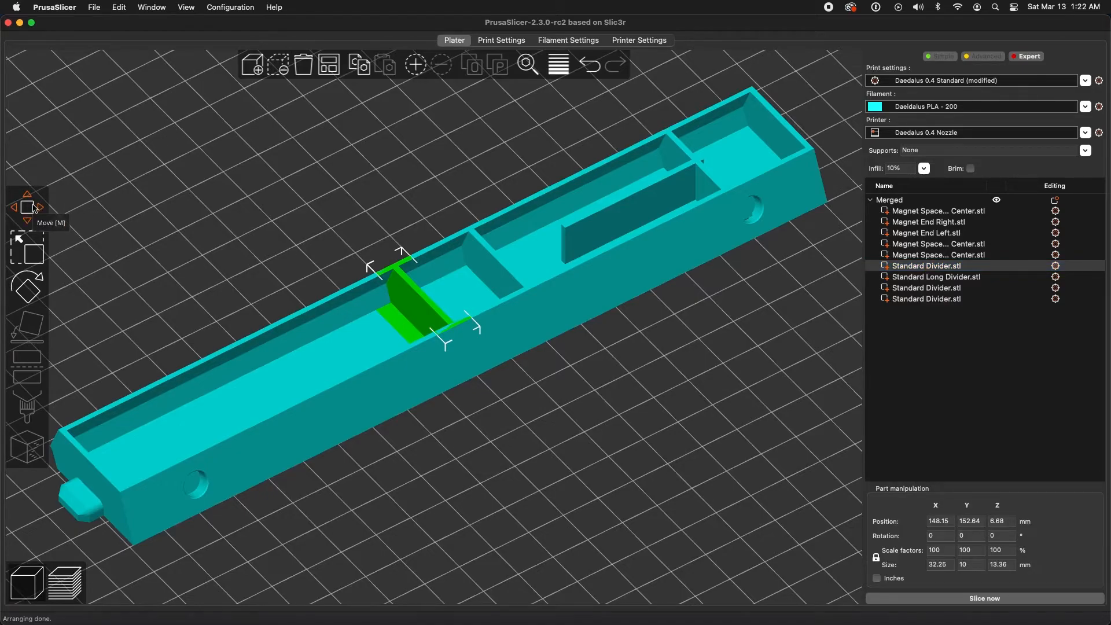
{"action": "left_click", "coordinate": [27, 206]}
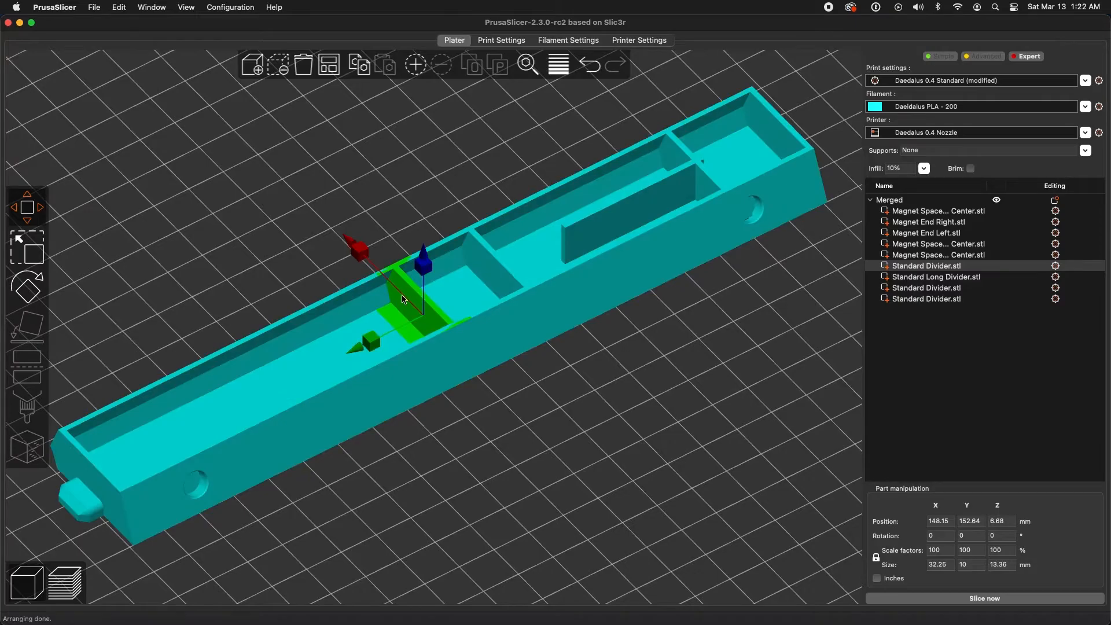
{"action": "mouse_move", "coordinate": [85, 199]}
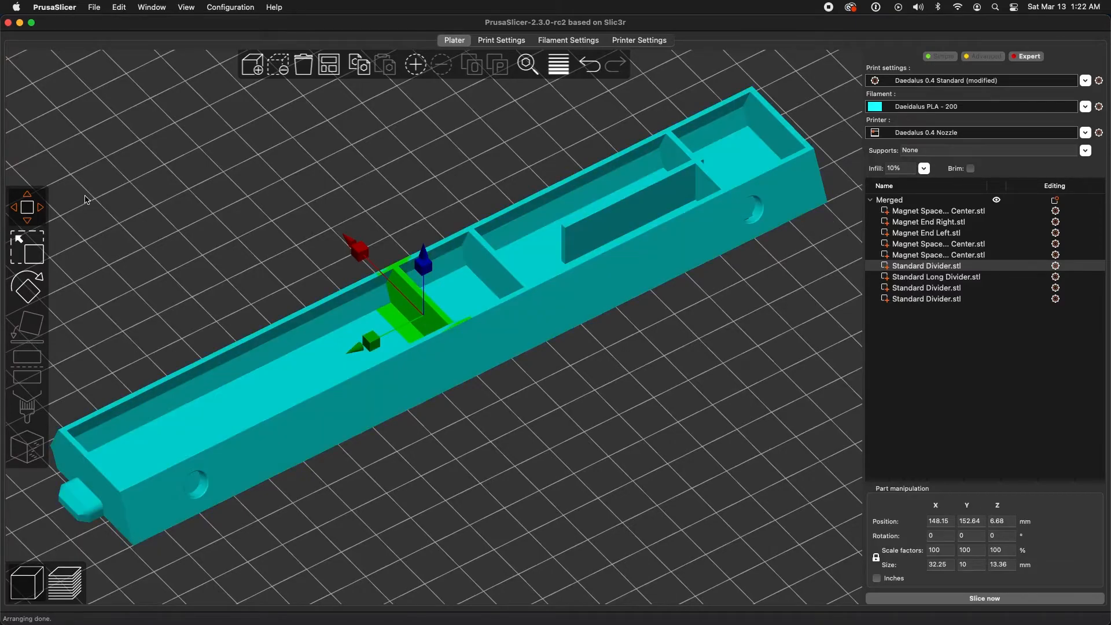
{"action": "mouse_move", "coordinate": [377, 321]}
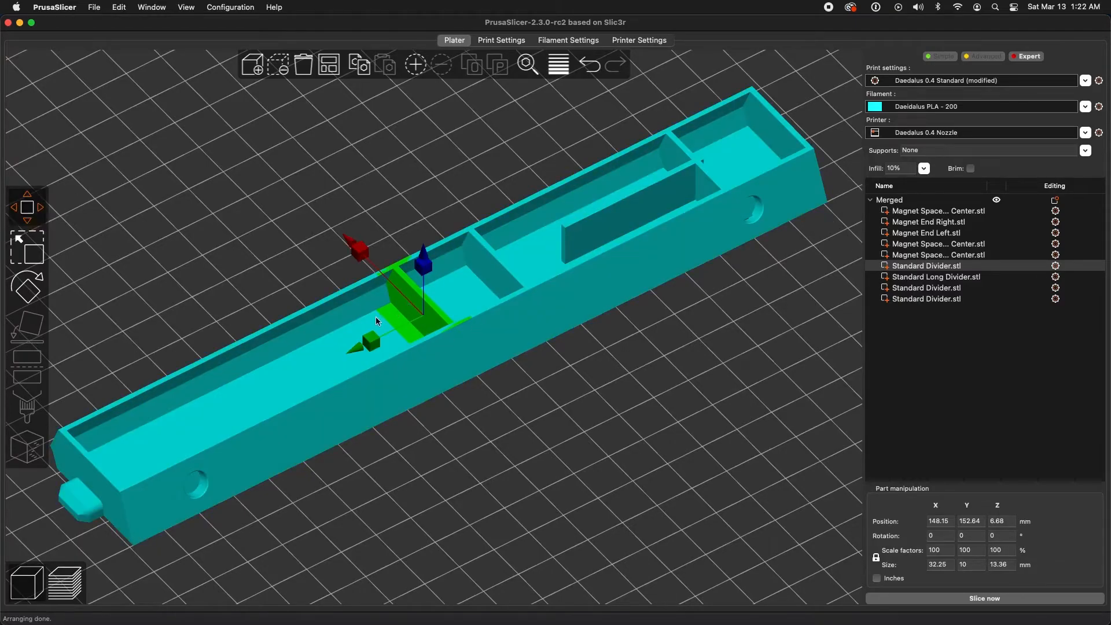
{"action": "left_click_drag", "start_coordinate": [424, 255], "coordinate": [440, 304]}
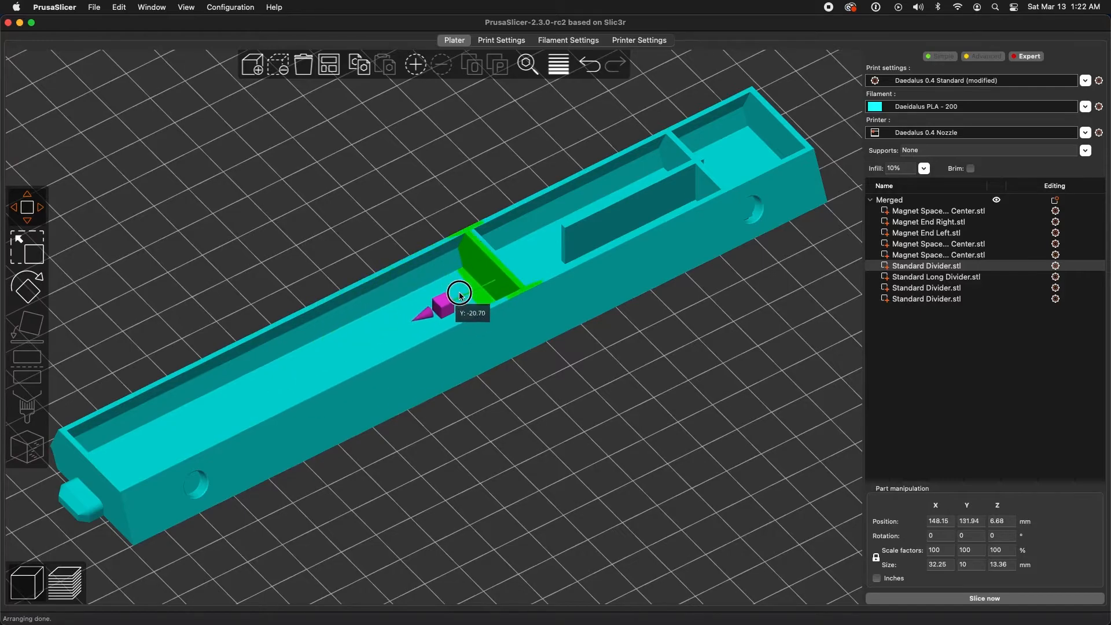
{"action": "left_click_drag", "start_coordinate": [437, 301], "coordinate": [394, 326]}
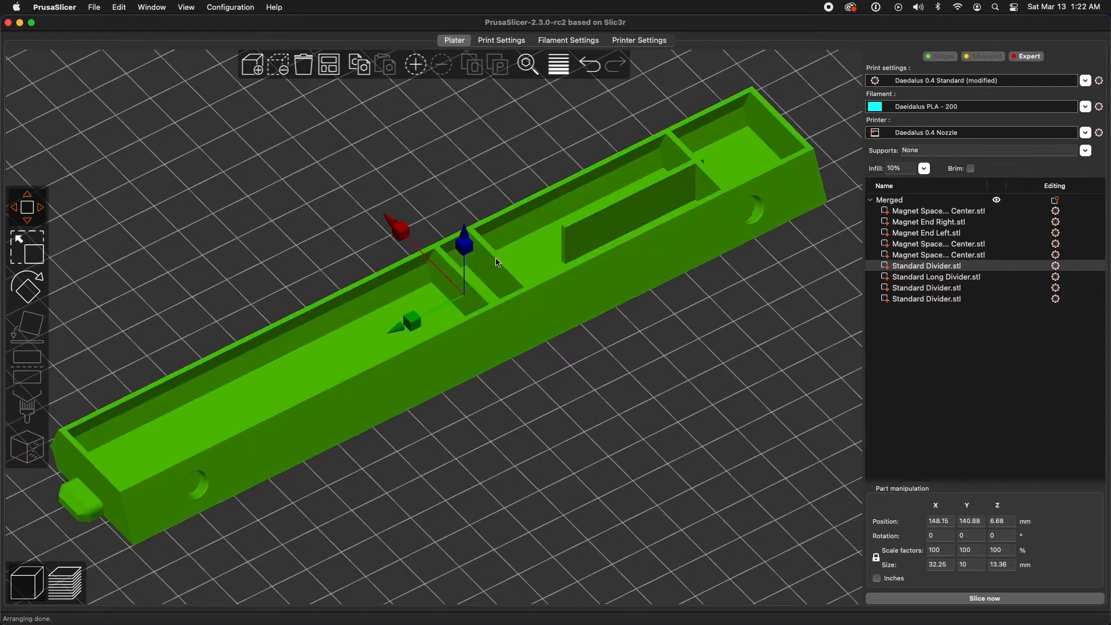
Shift the long divider and the second standard divider along the bin's length.
{"action": "left_click", "coordinate": [937, 277]}
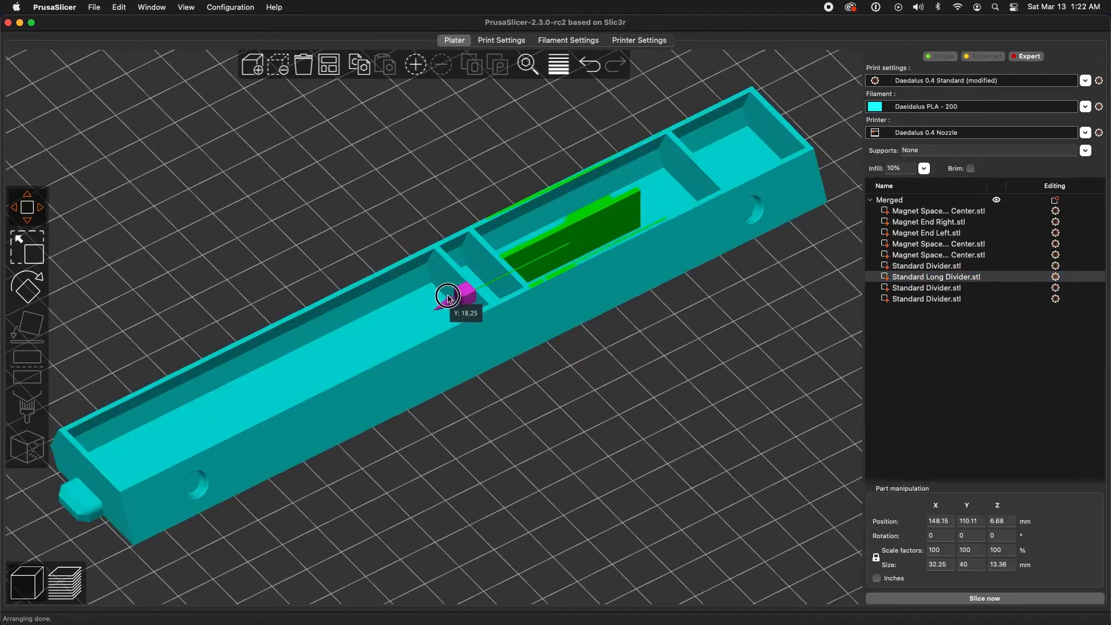
{"action": "left_click_drag", "start_coordinate": [464, 290], "coordinate": [432, 310]}
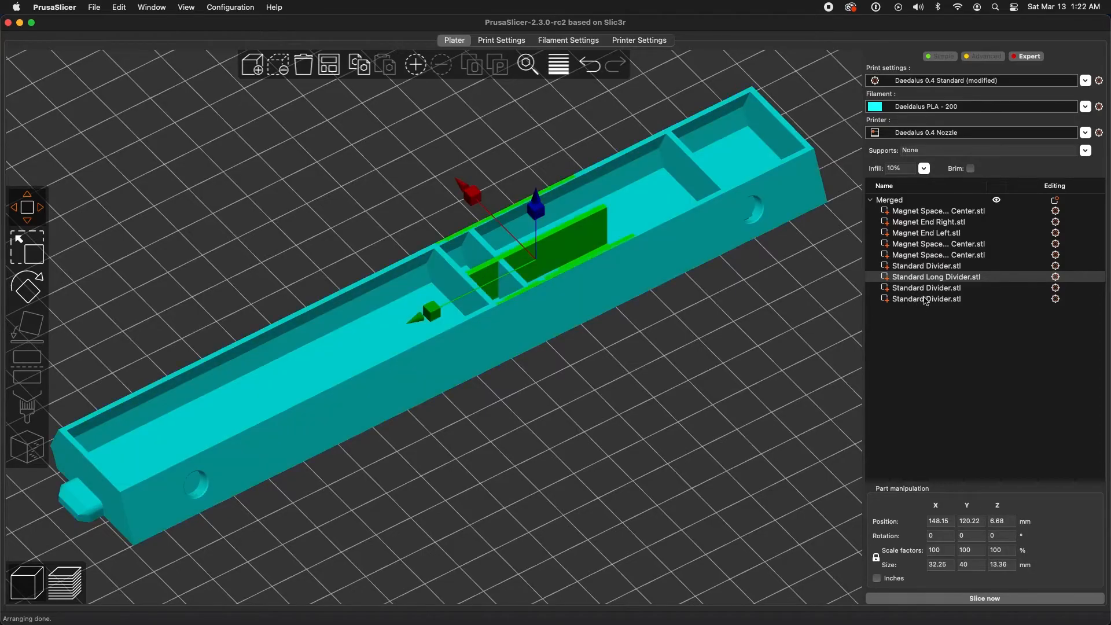
{"action": "left_click", "coordinate": [926, 289]}
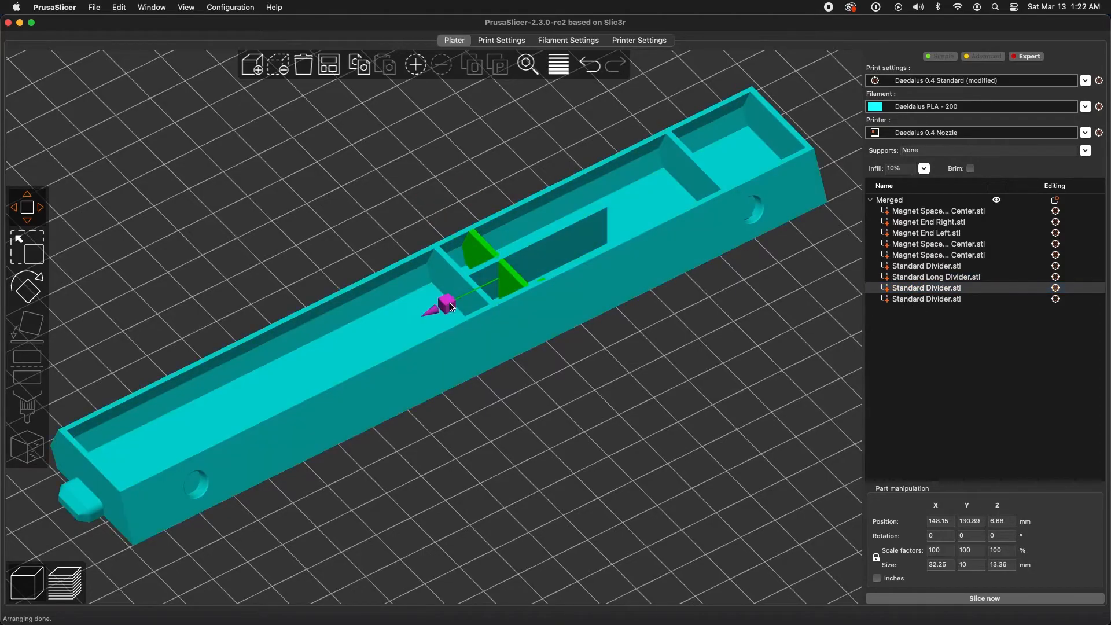
{"action": "left_click_drag", "start_coordinate": [443, 305], "coordinate": [581, 240]}
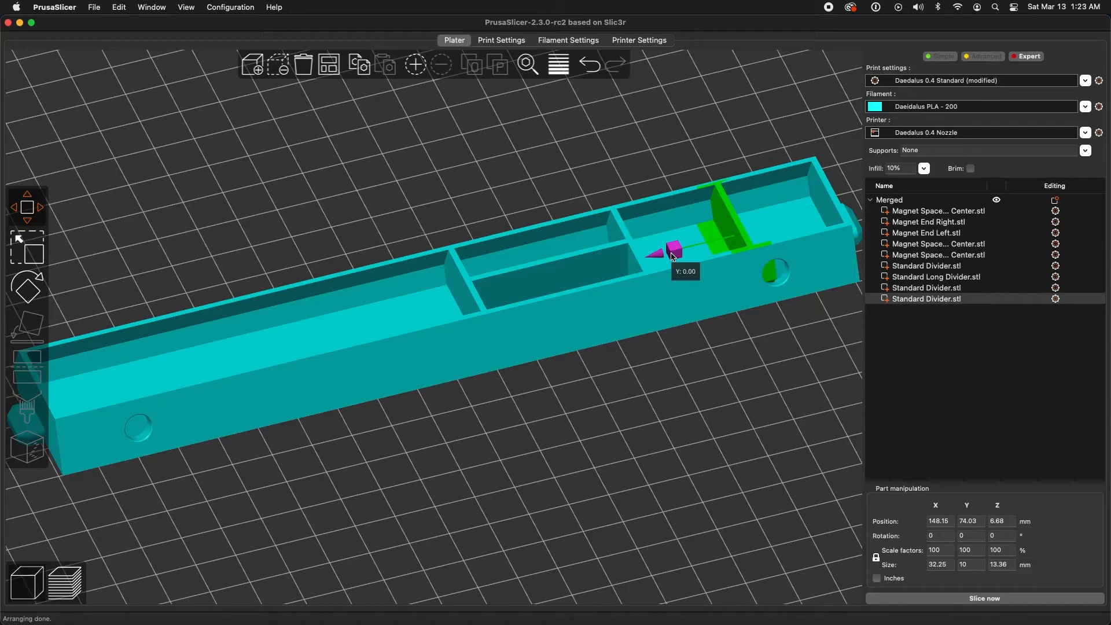
Move the last standard divider near the bin's end and check placement from another angle.
{"action": "left_click_drag", "start_coordinate": [670, 252], "coordinate": [652, 257]}
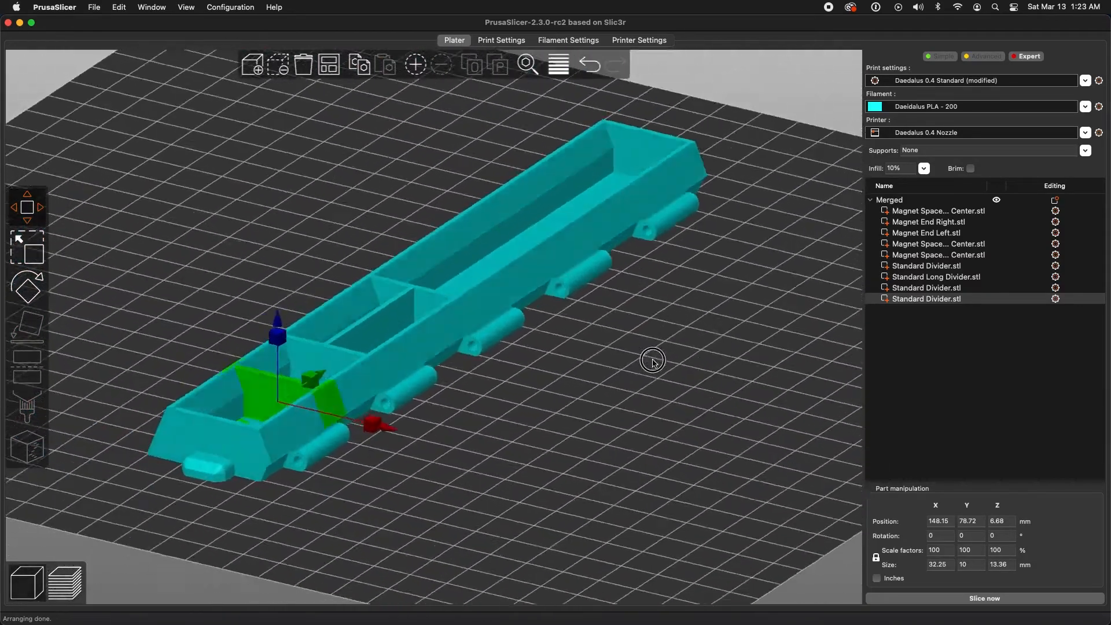
{"action": "left_click_drag", "start_coordinate": [652, 361], "coordinate": [513, 373]}
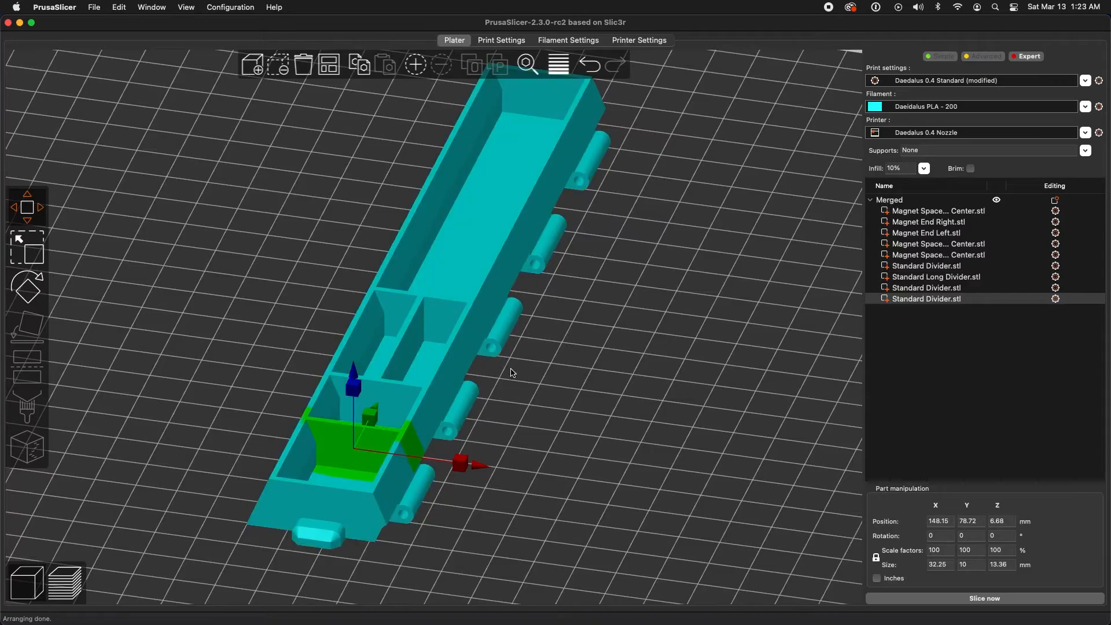
{"action": "left_click_drag", "start_coordinate": [510, 371], "coordinate": [620, 482]}
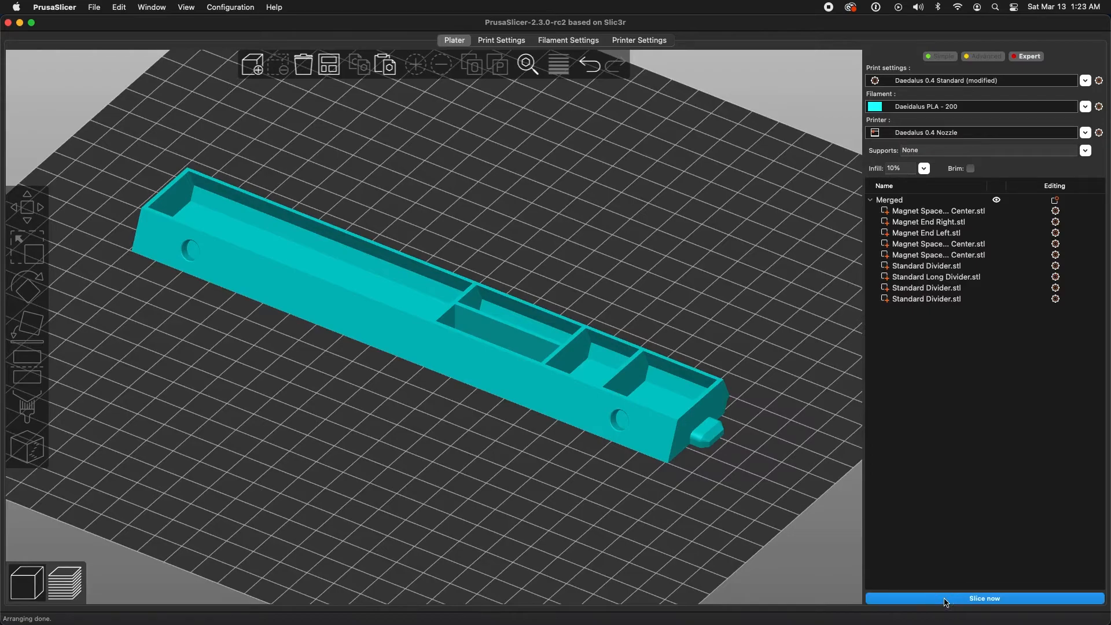
Slice the bin (2h18m, about 9.51 m filament) and scrub the layer slider down and back to the top.
{"action": "left_click", "coordinate": [984, 598]}
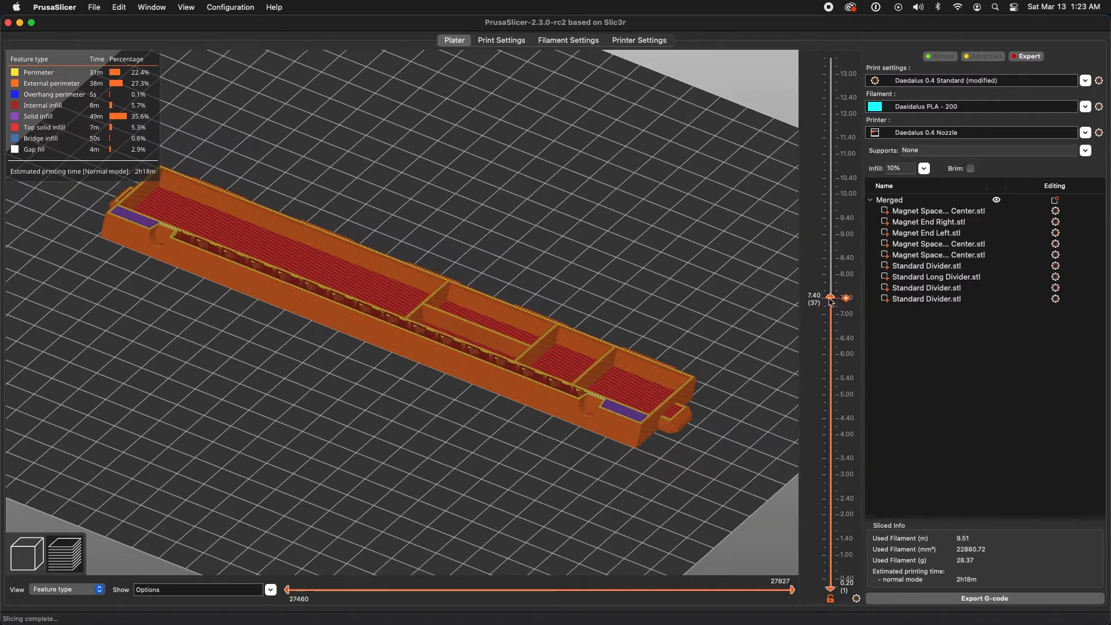
{"action": "left_click_drag", "start_coordinate": [829, 298], "coordinate": [829, 304]}
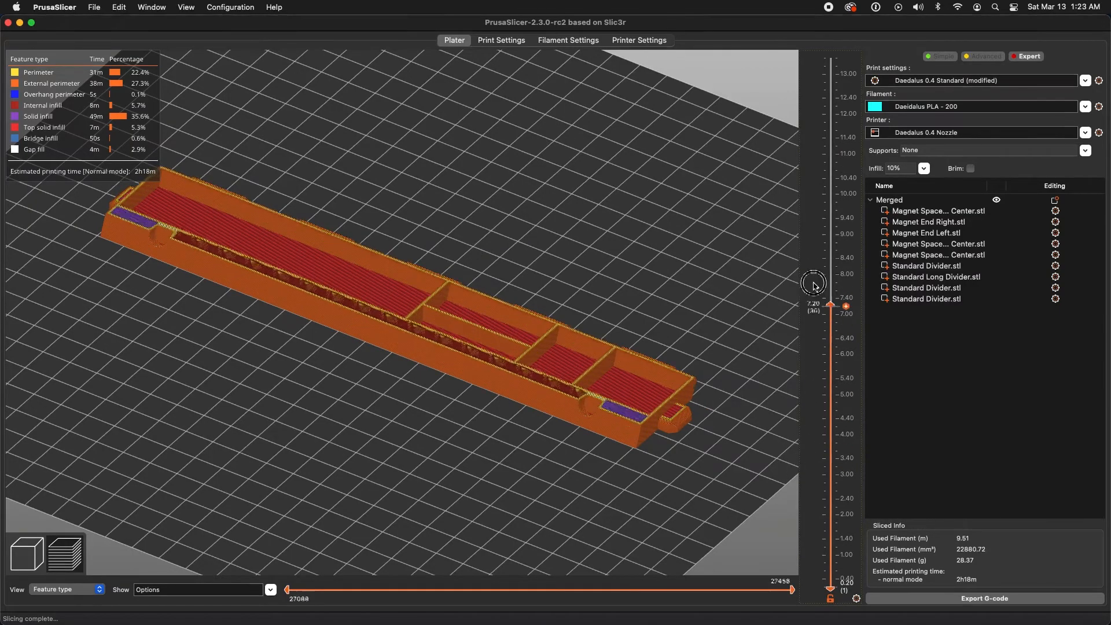
{"action": "left_click_drag", "start_coordinate": [831, 304], "coordinate": [830, 58]}
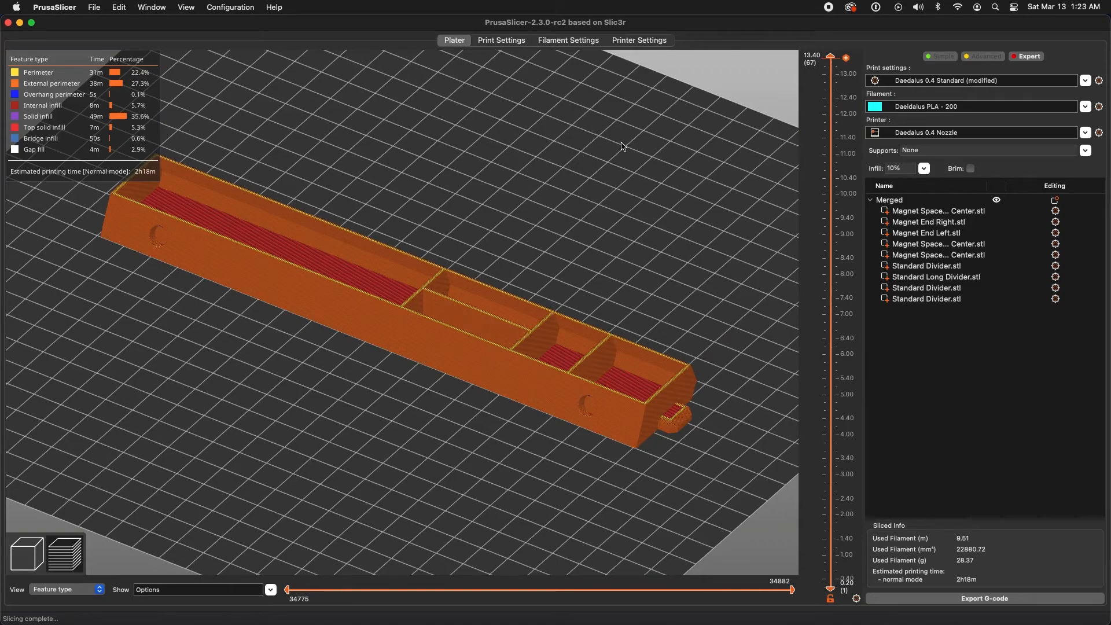